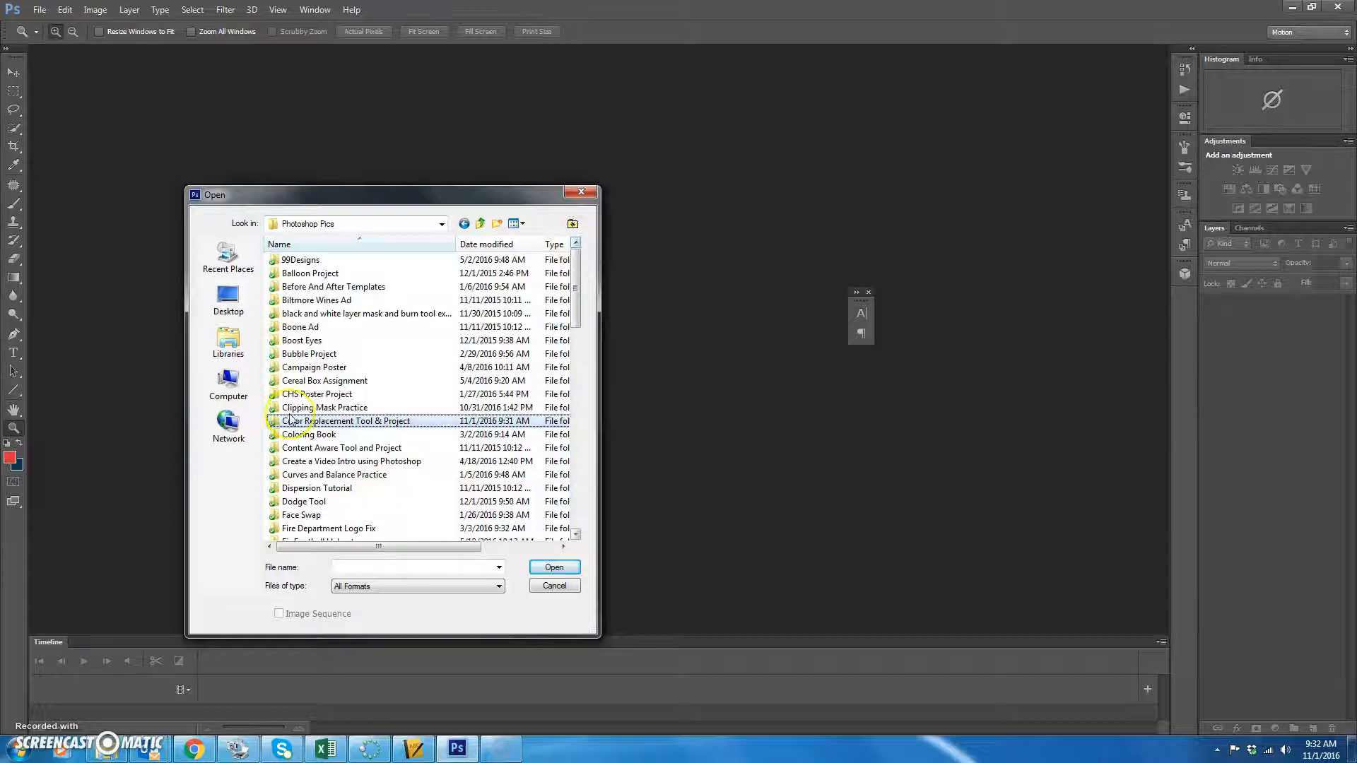
Step: Open Cardinal Bird.jpg from the Color Replacement Tool & Project folder
double_click(348, 421)
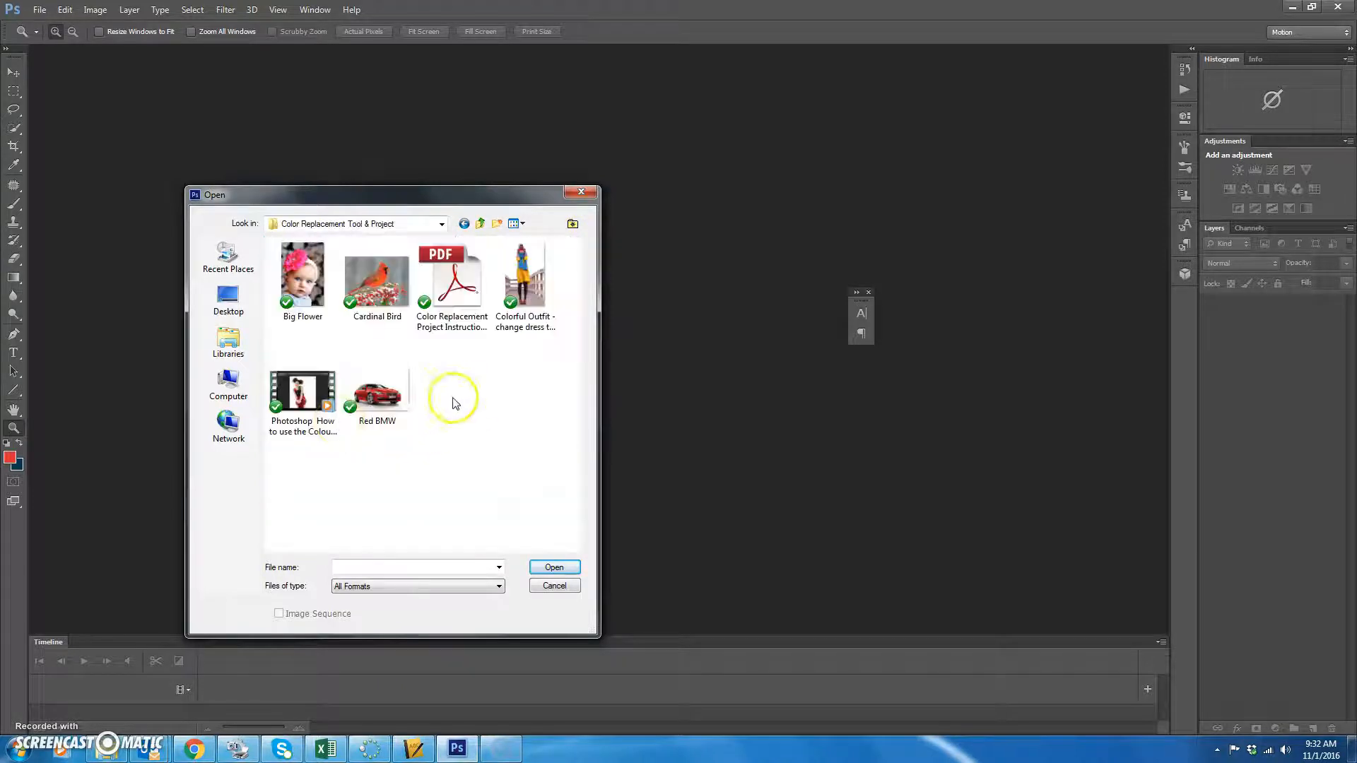
mouse_move(376, 277)
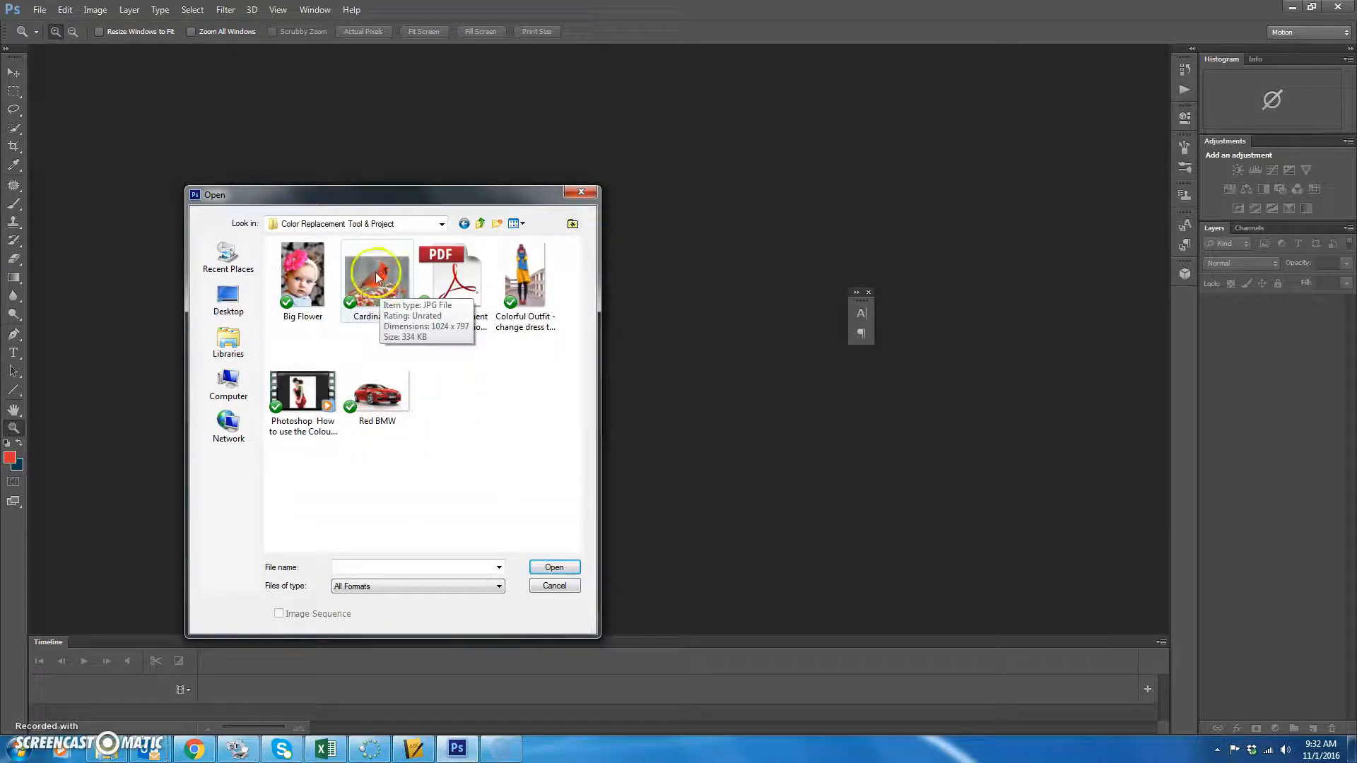
left_click(553, 585)
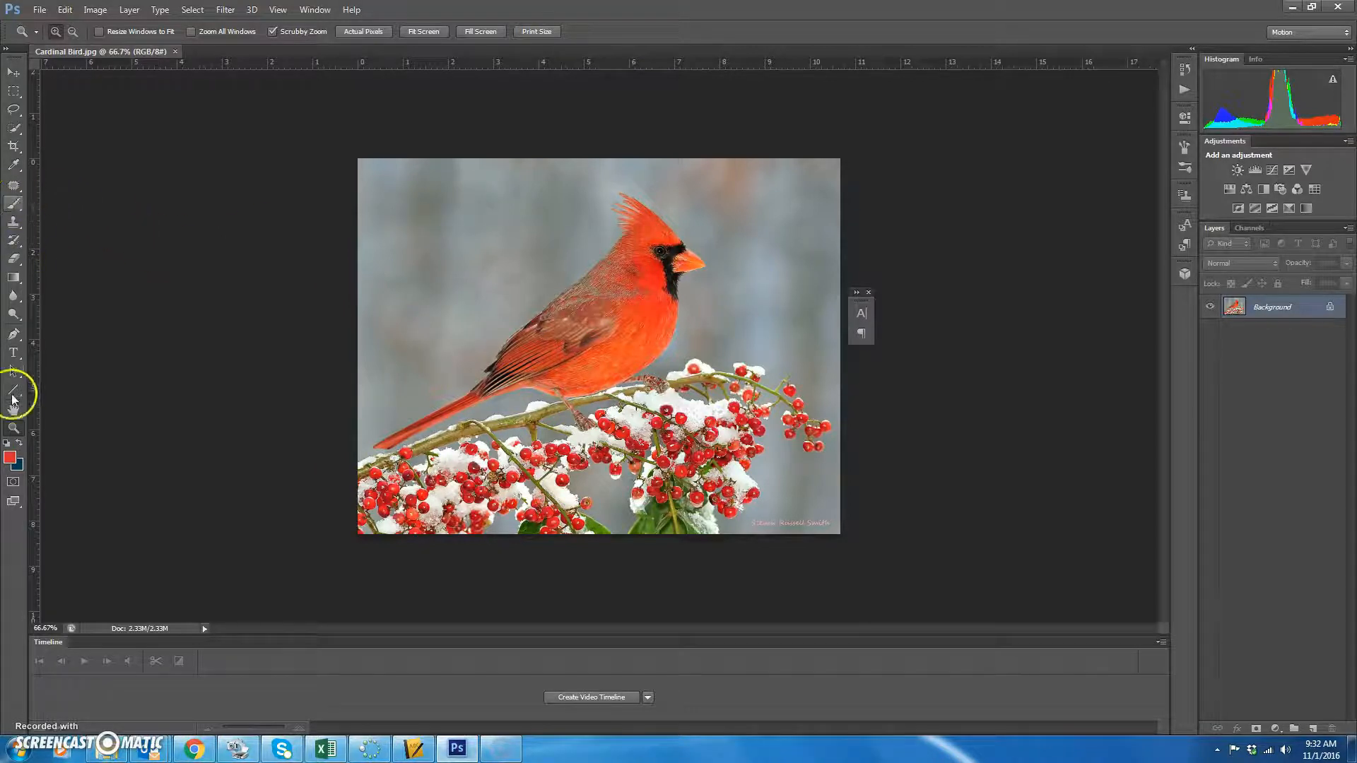
Step: Duplicate the Background layer as Layer 1 and set the foreground colour to blue
left_click(14, 205)
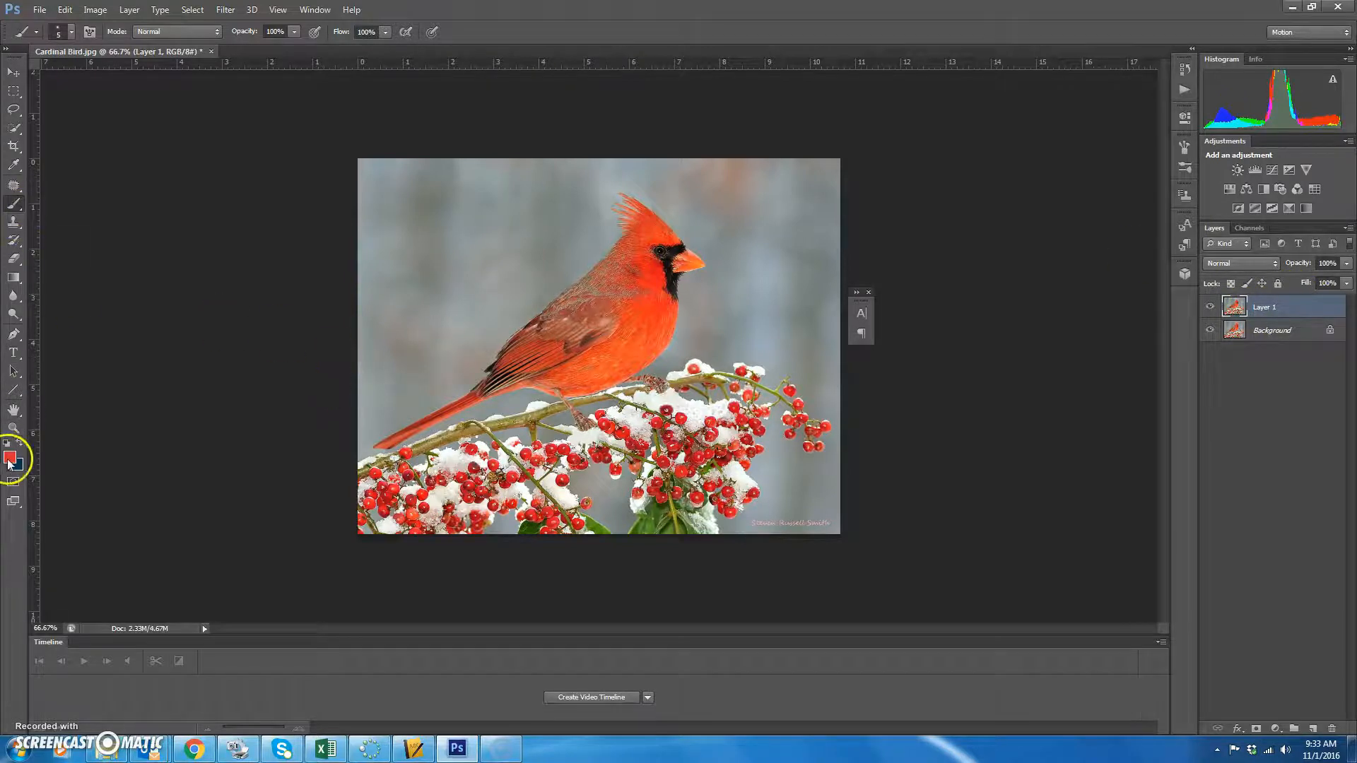
left_click(12, 457)
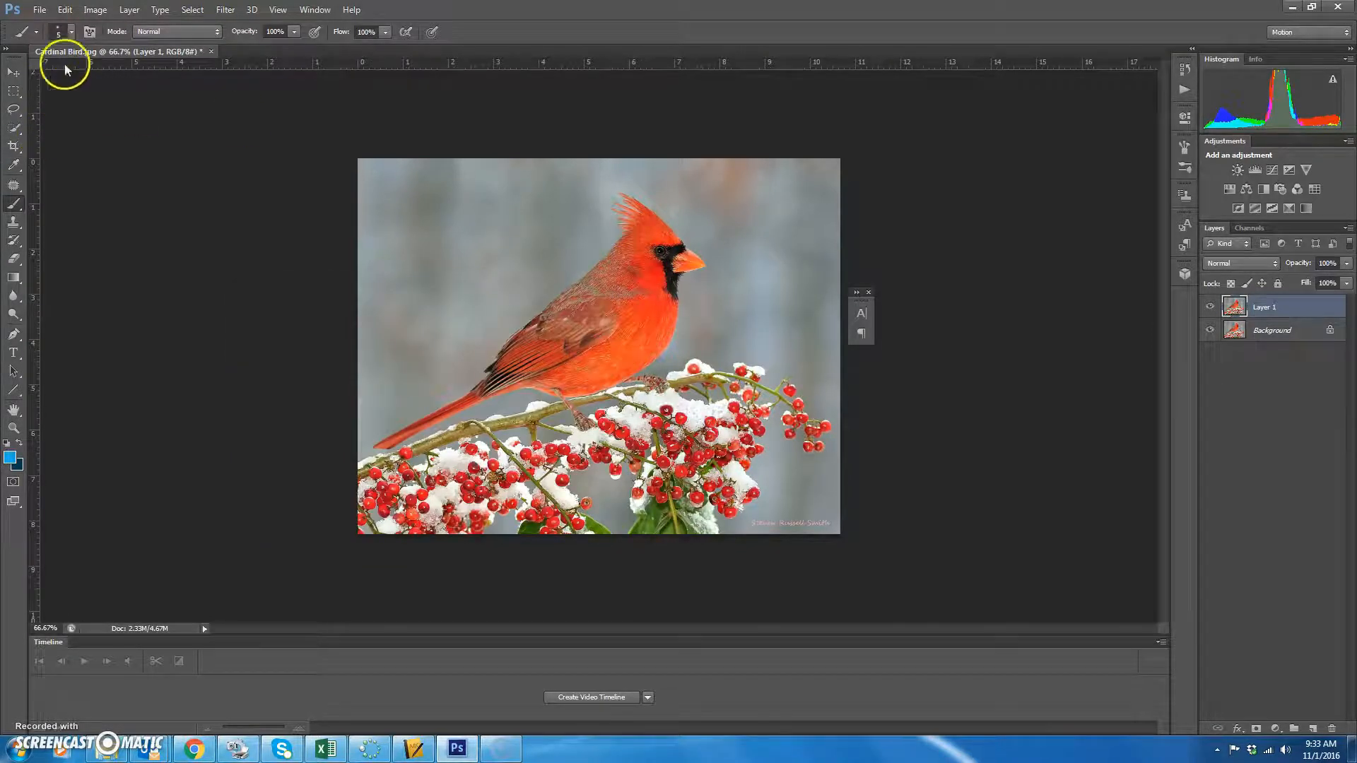
left_click(68, 32)
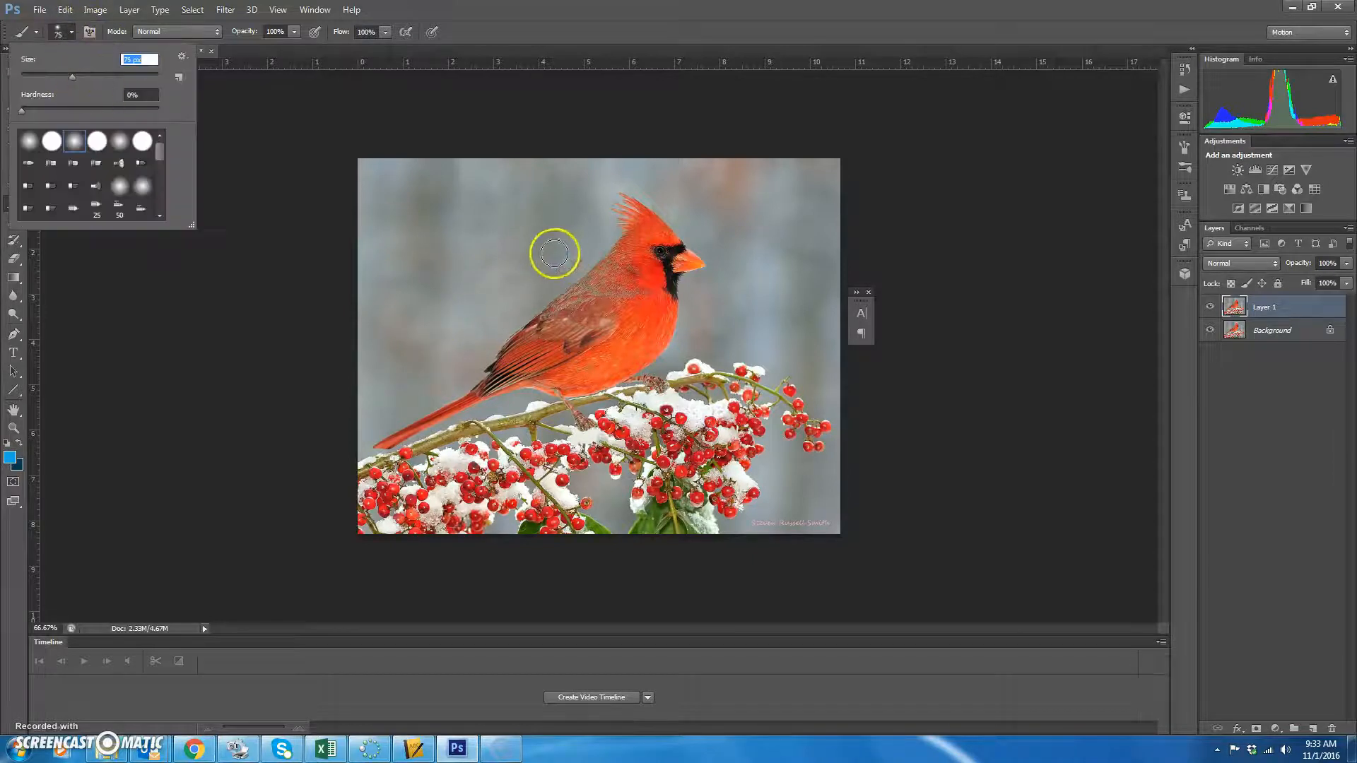
left_click_drag(554, 252, 608, 291)
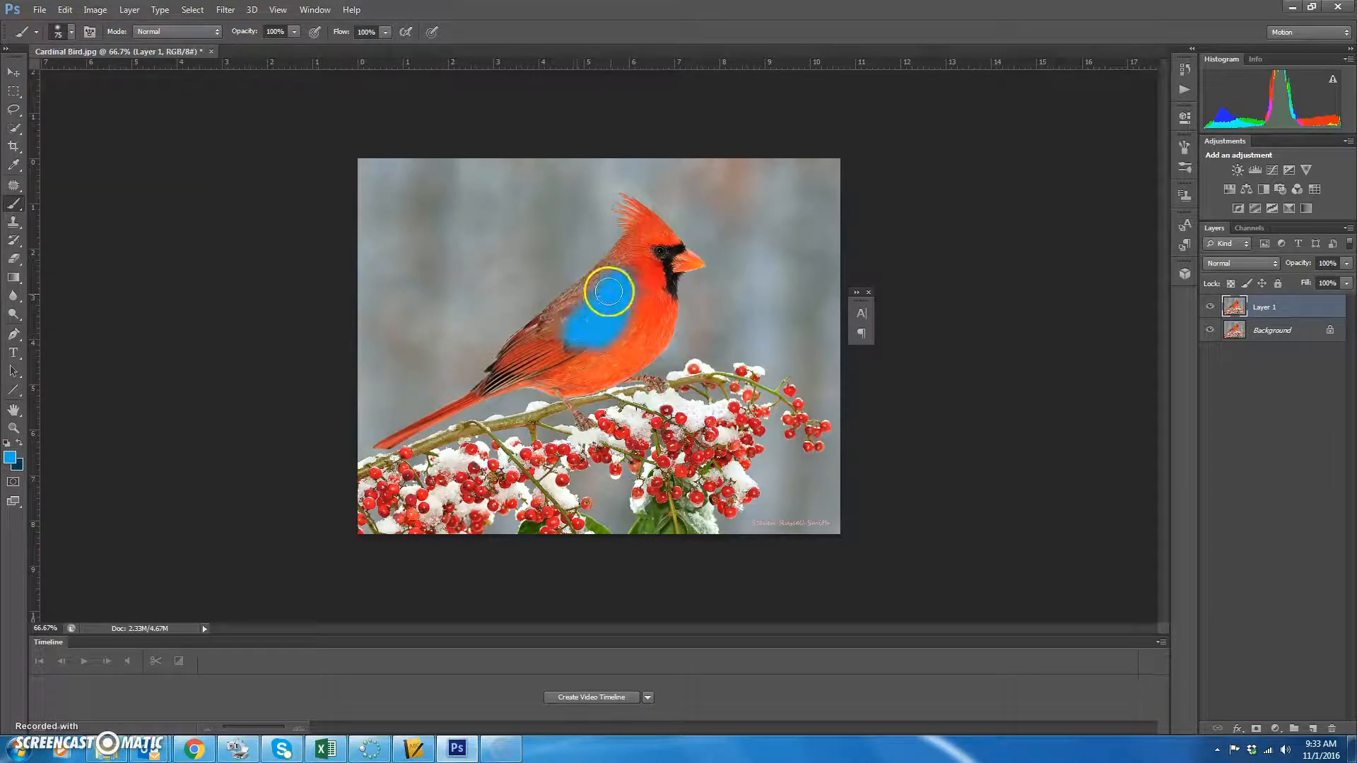
left_click_drag(607, 291, 652, 309)
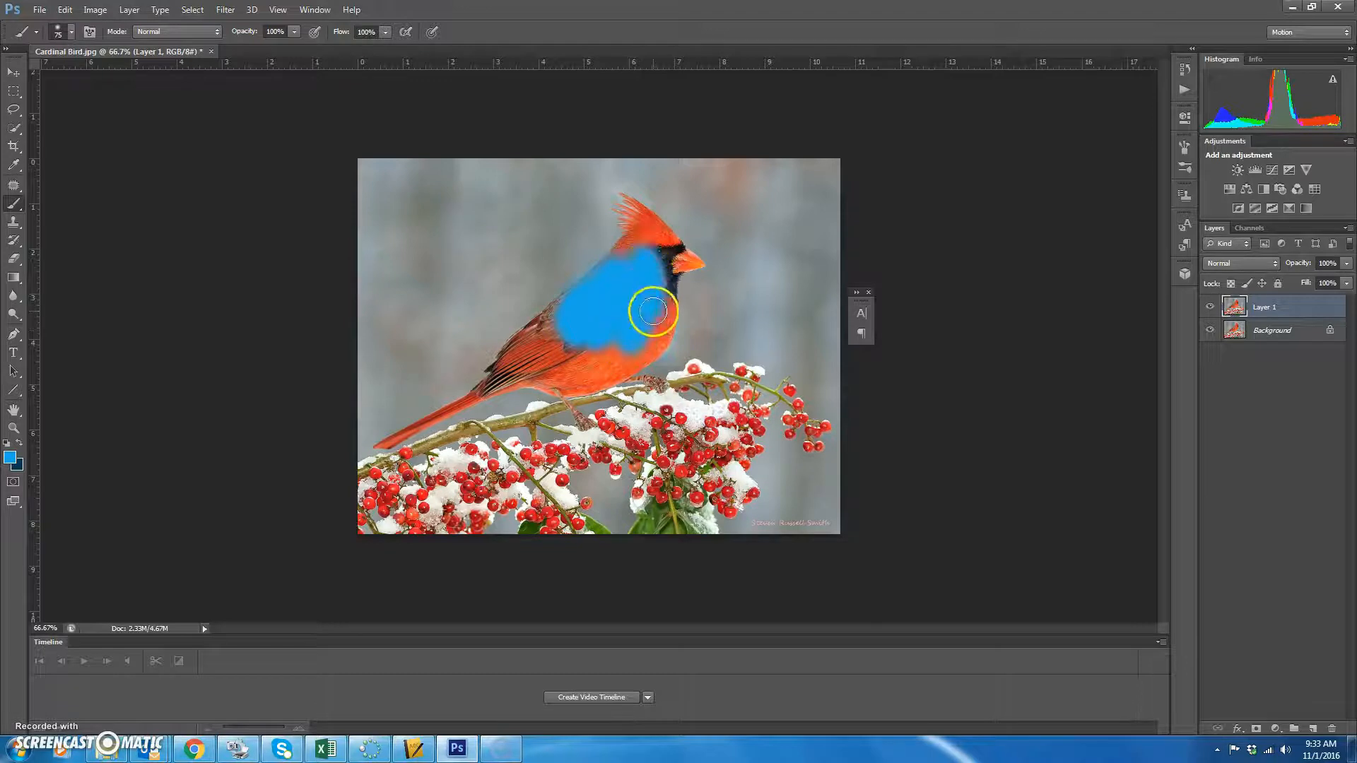
left_click_drag(653, 310, 564, 355)
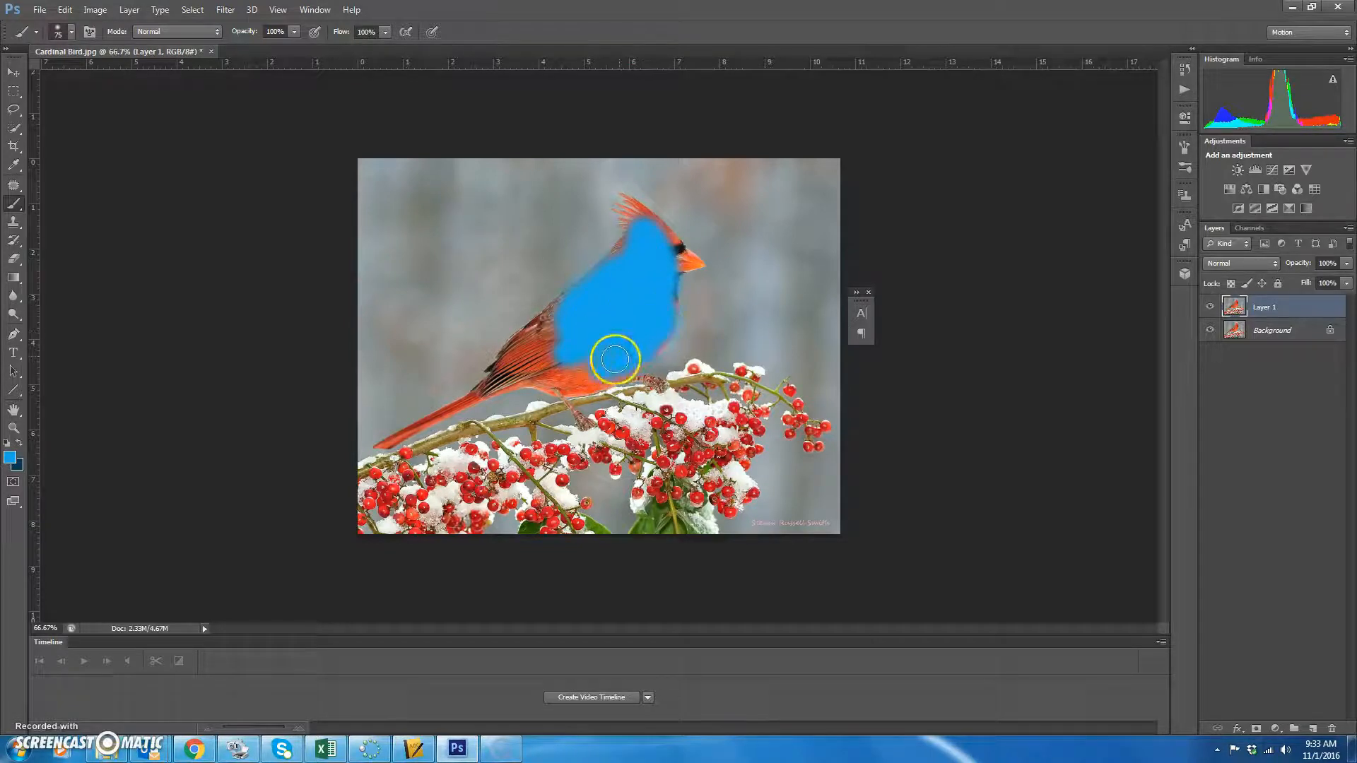
left_click_drag(615, 358, 705, 273)
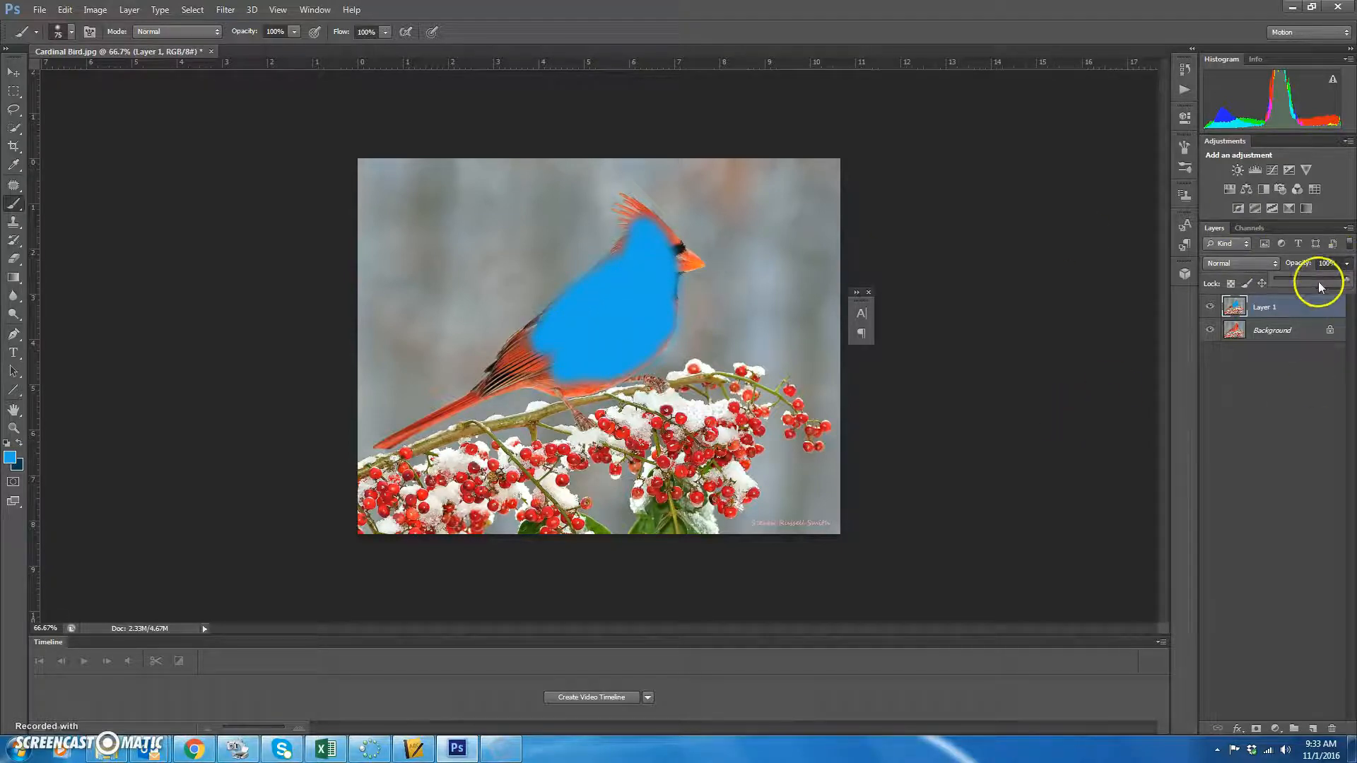
left_click_drag(1344, 262, 1325, 263)
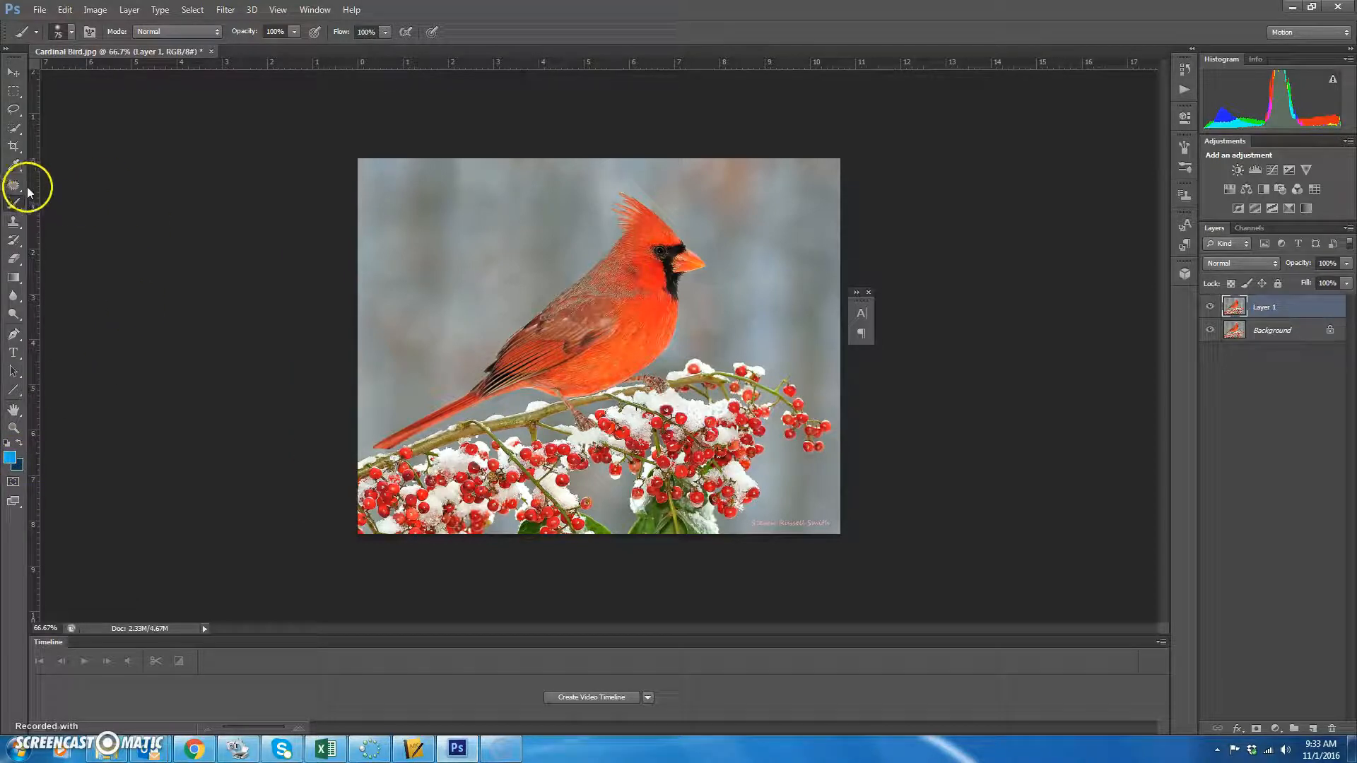
Step: Activate the Color Replacement Tool, resize its brush and set its mode to Color
left_click(14, 205)
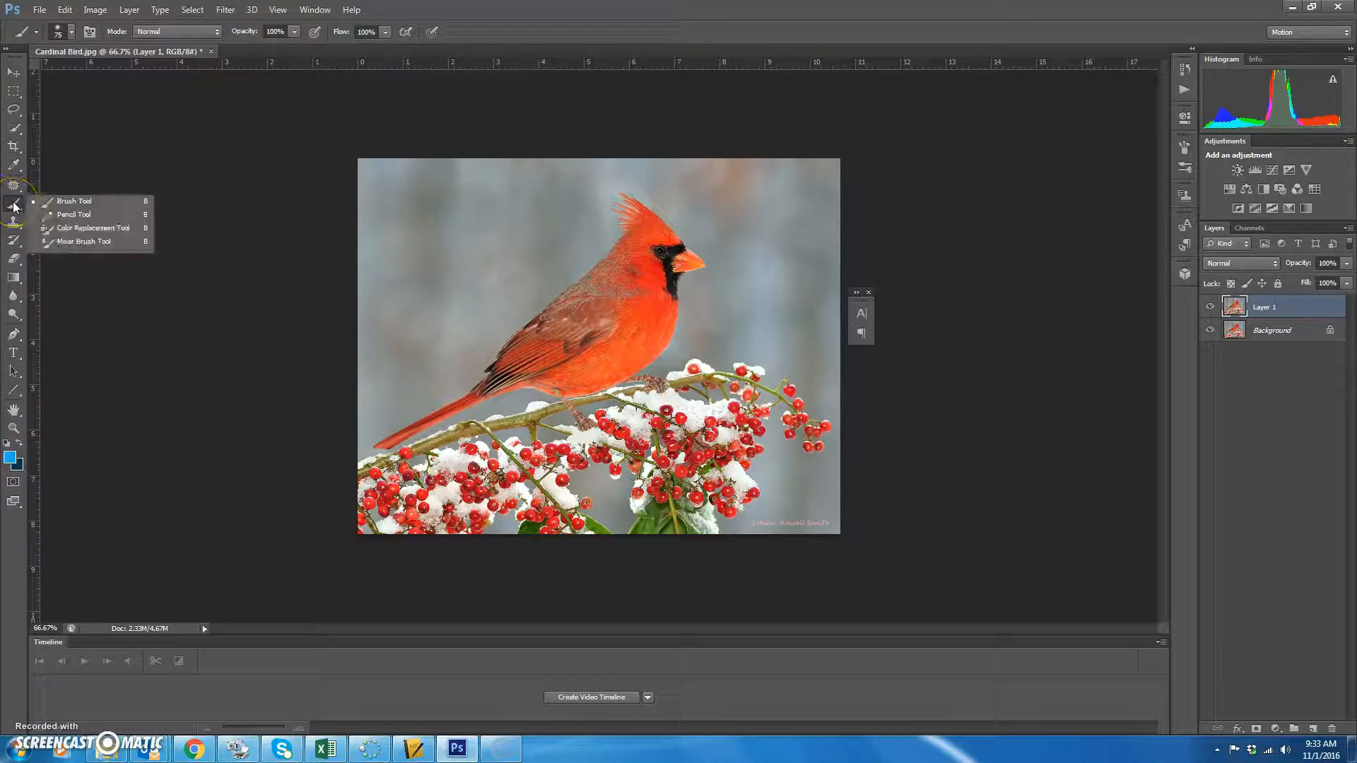
left_click(93, 228)
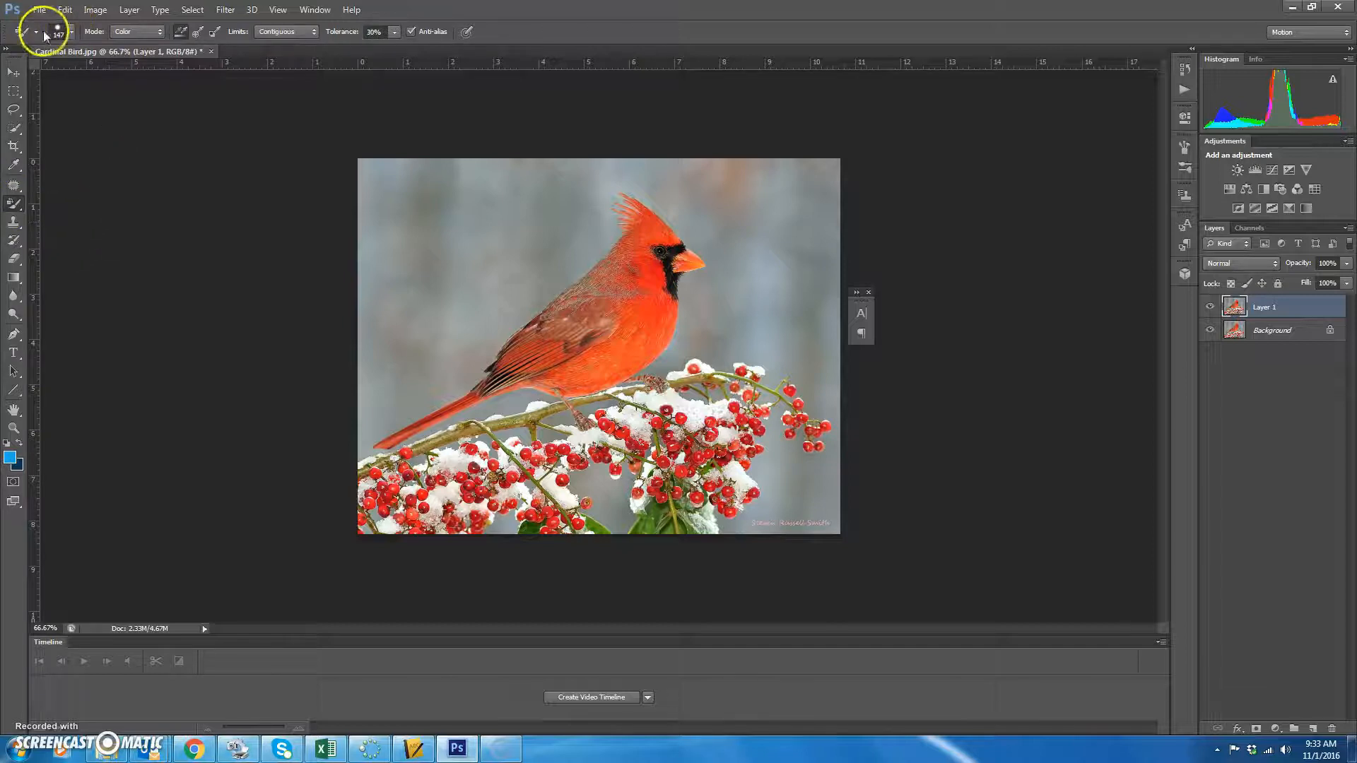
left_click(70, 33)
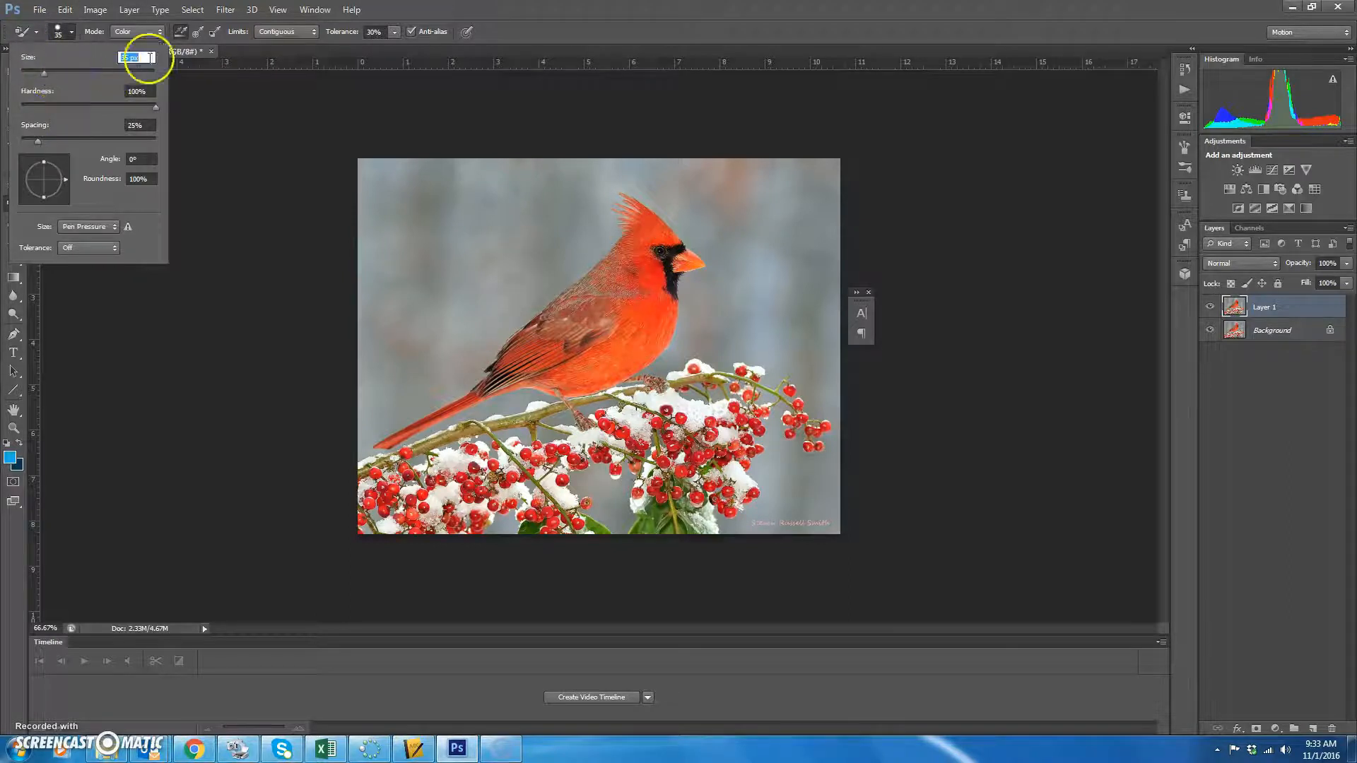
left_click(159, 33)
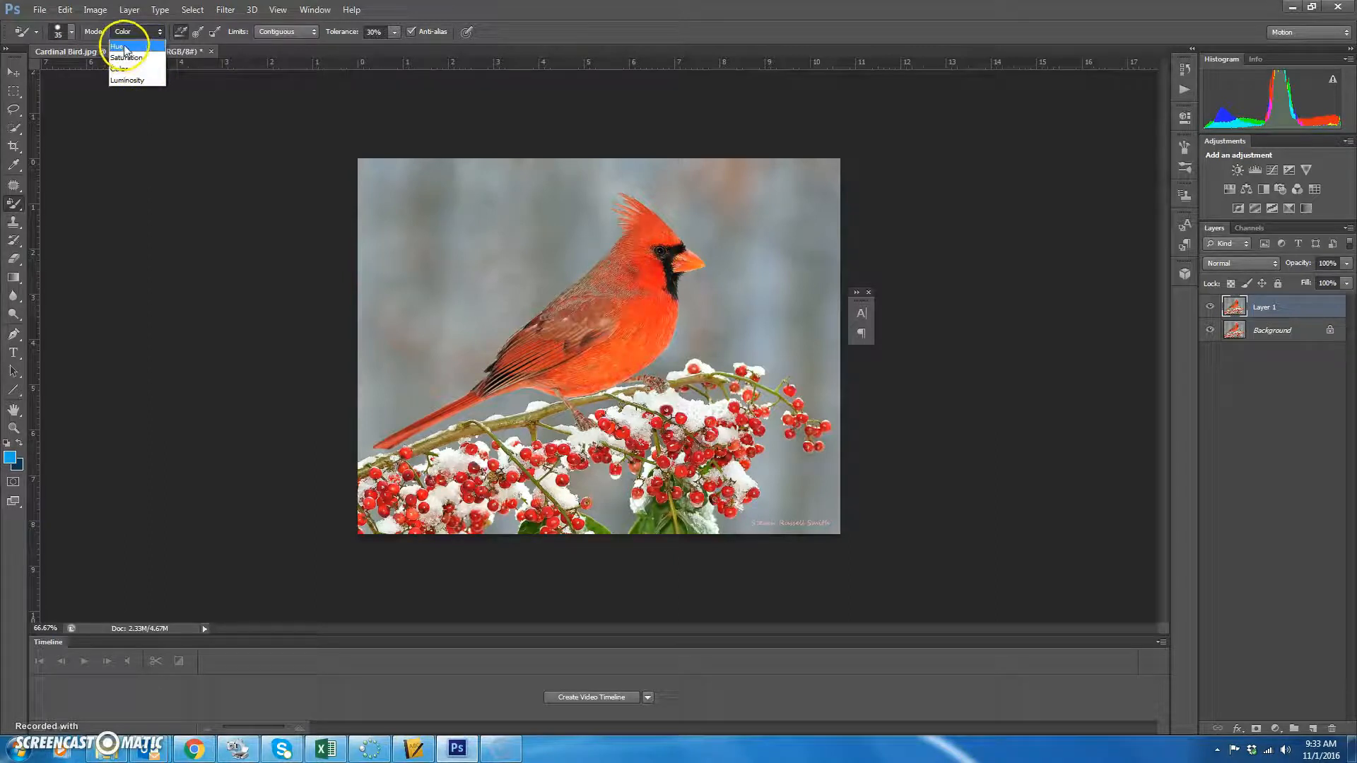
mouse_move(128, 56)
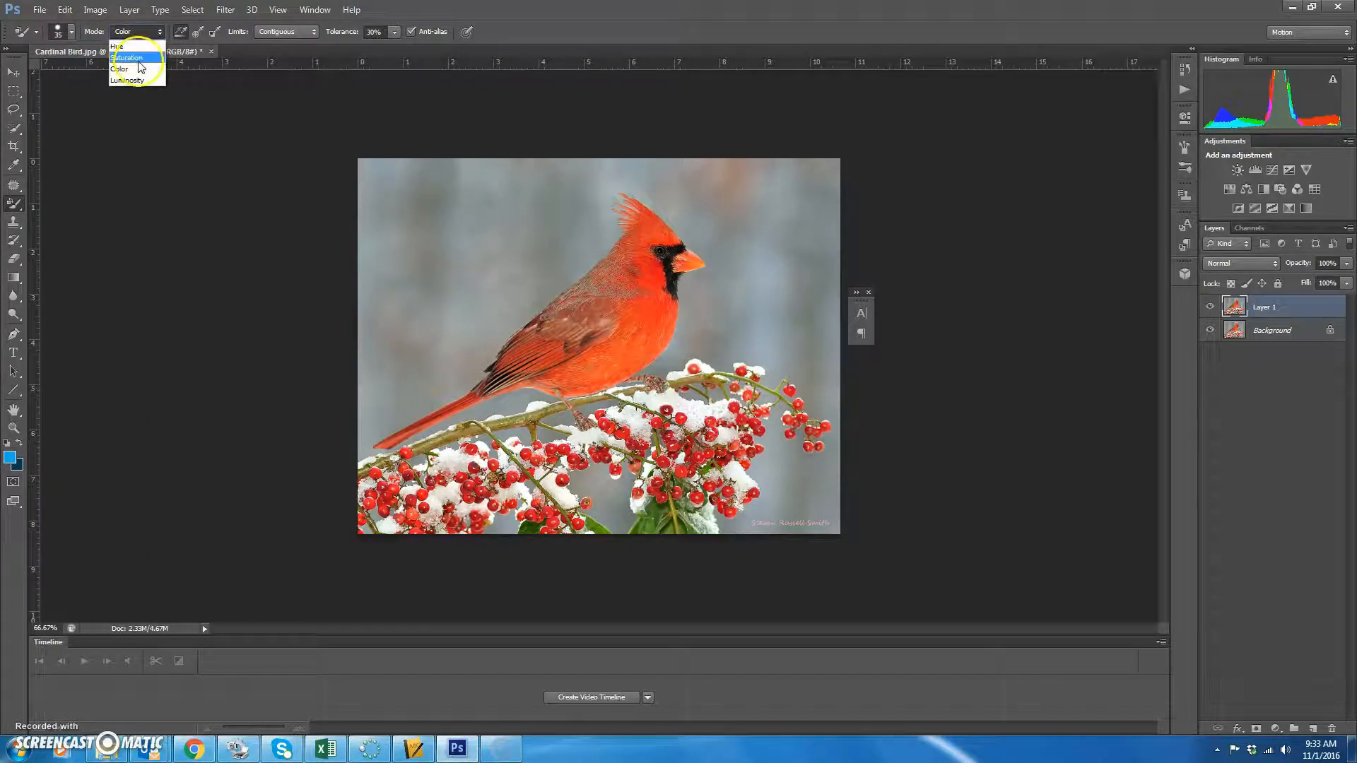
left_click(118, 69)
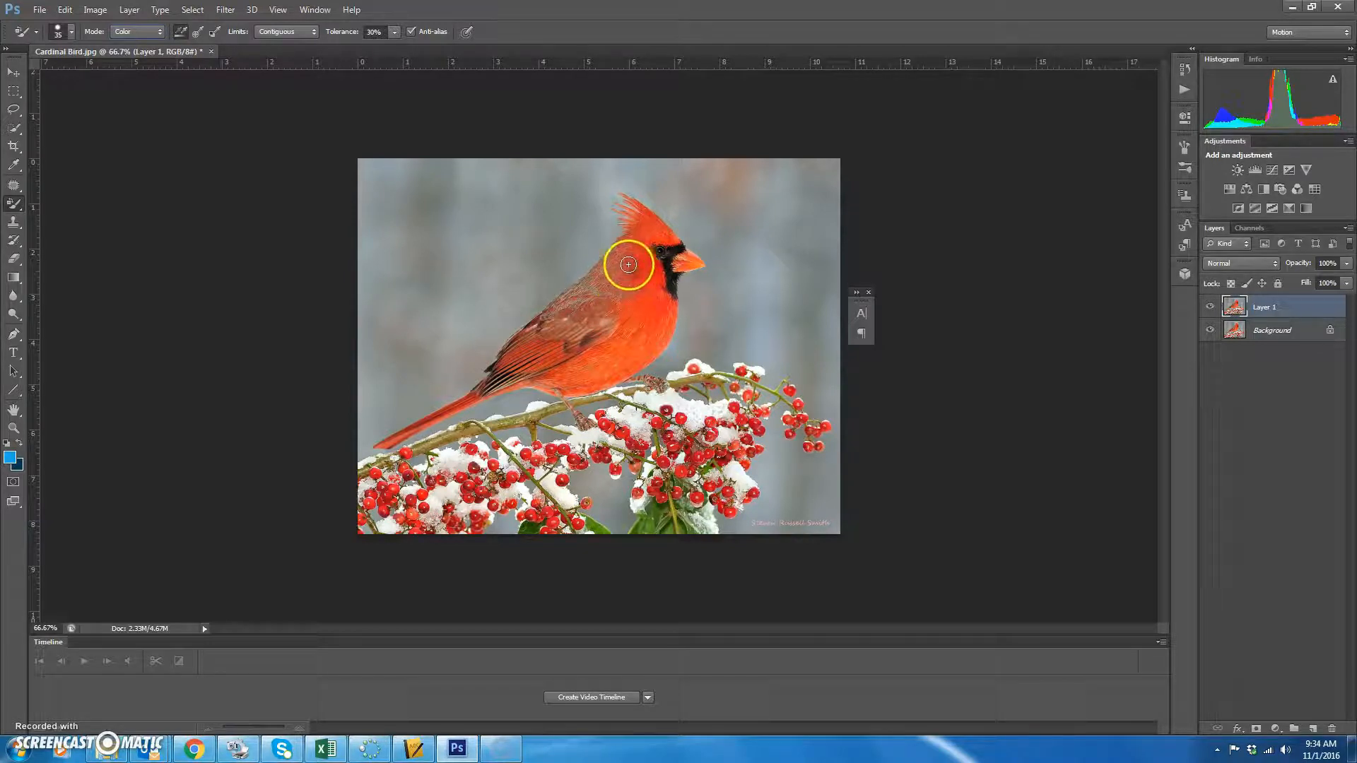
left_click_drag(628, 265, 564, 328)
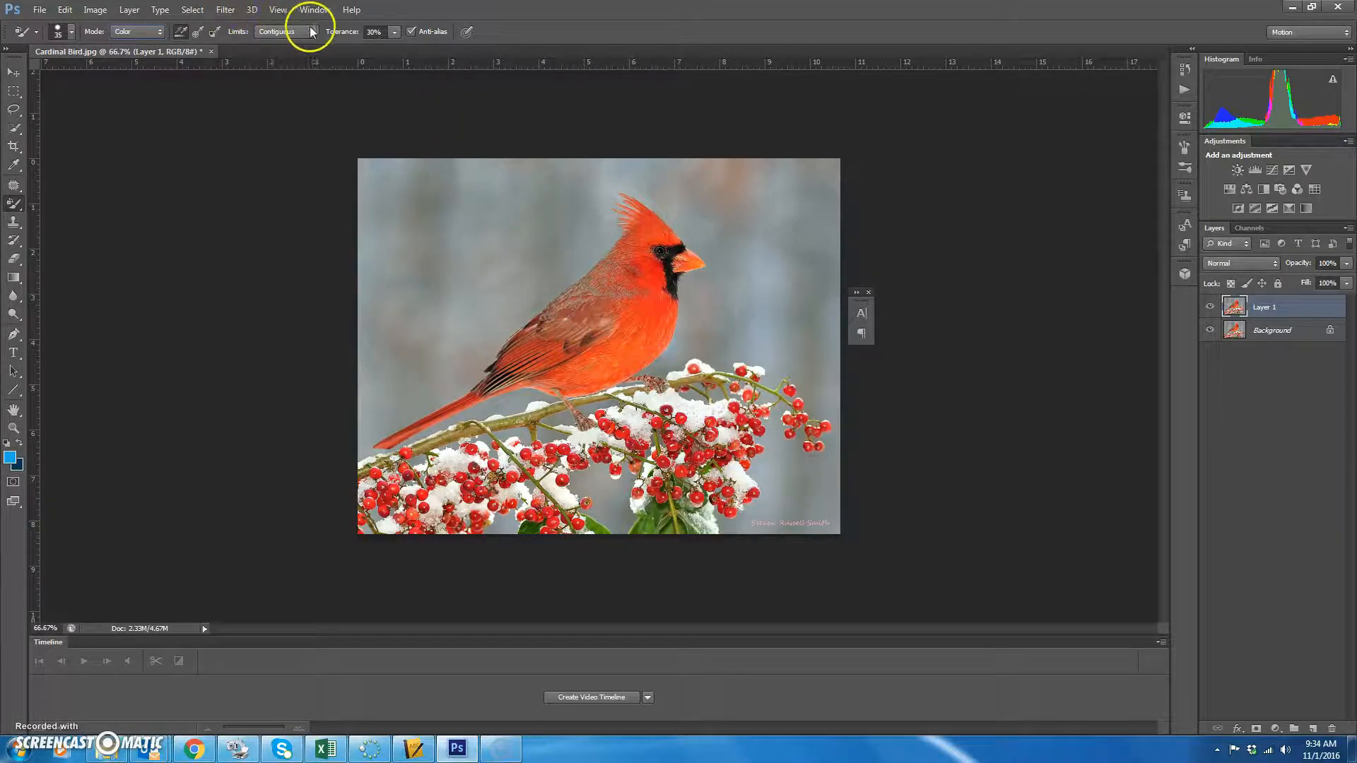
left_click(286, 31)
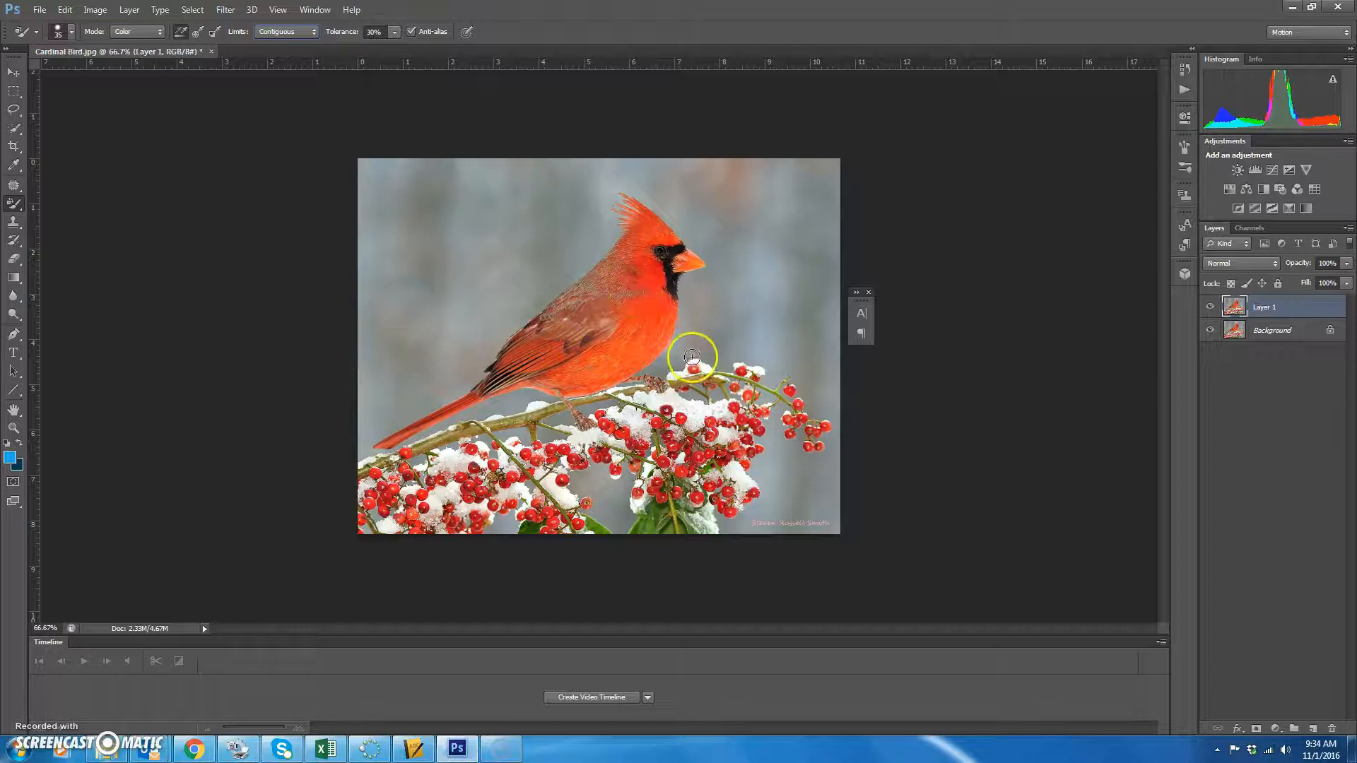
left_click(310, 31)
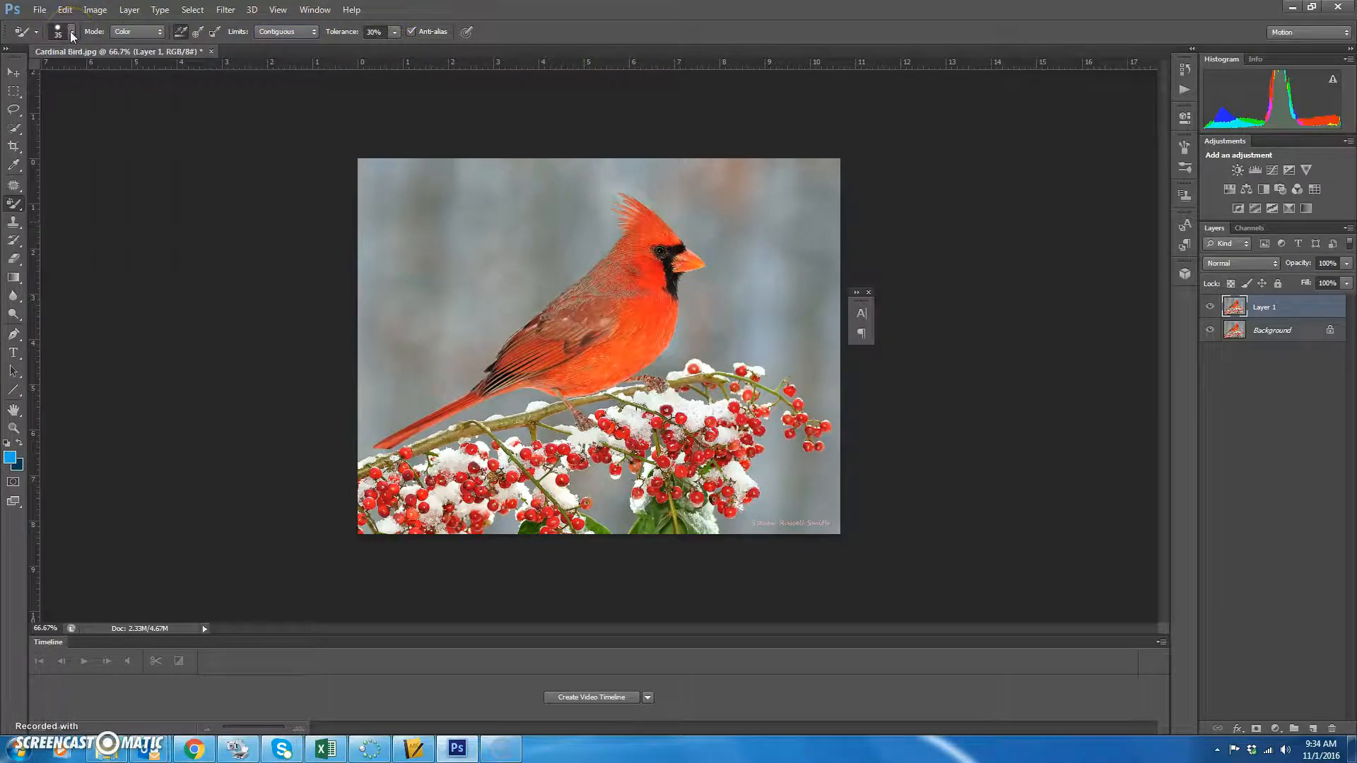
Step: Brush blue over the cardinal's chest and shoulder, replacing the red
left_click(621, 287)
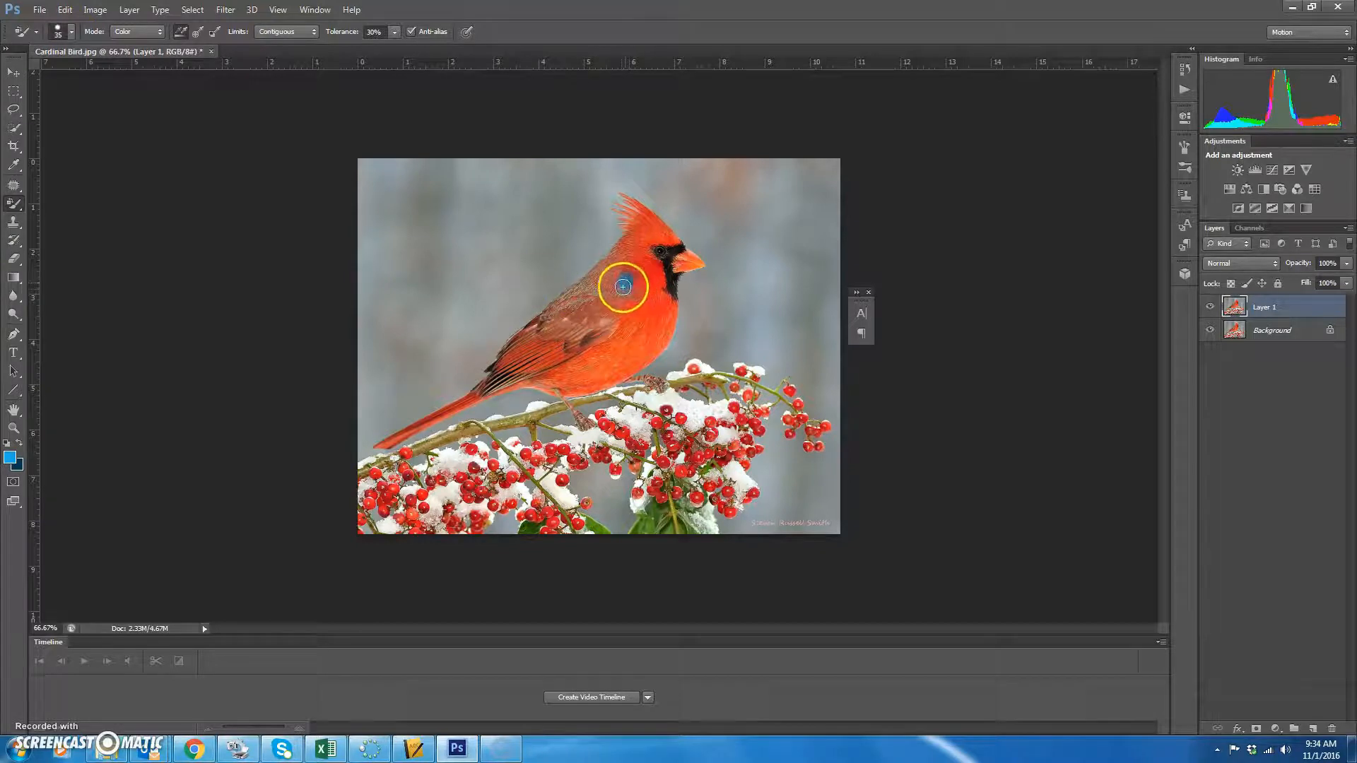
left_click_drag(622, 287, 574, 309)
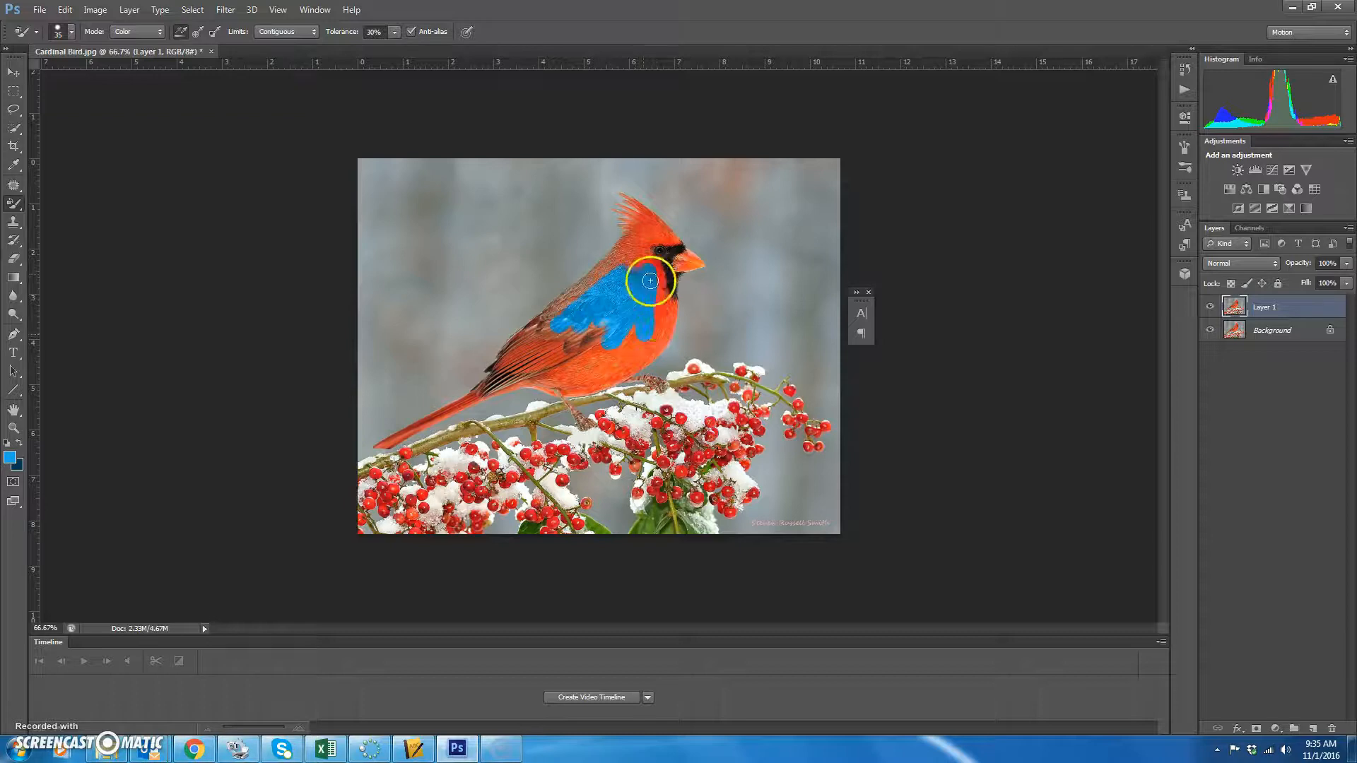
left_click_drag(649, 279, 642, 314)
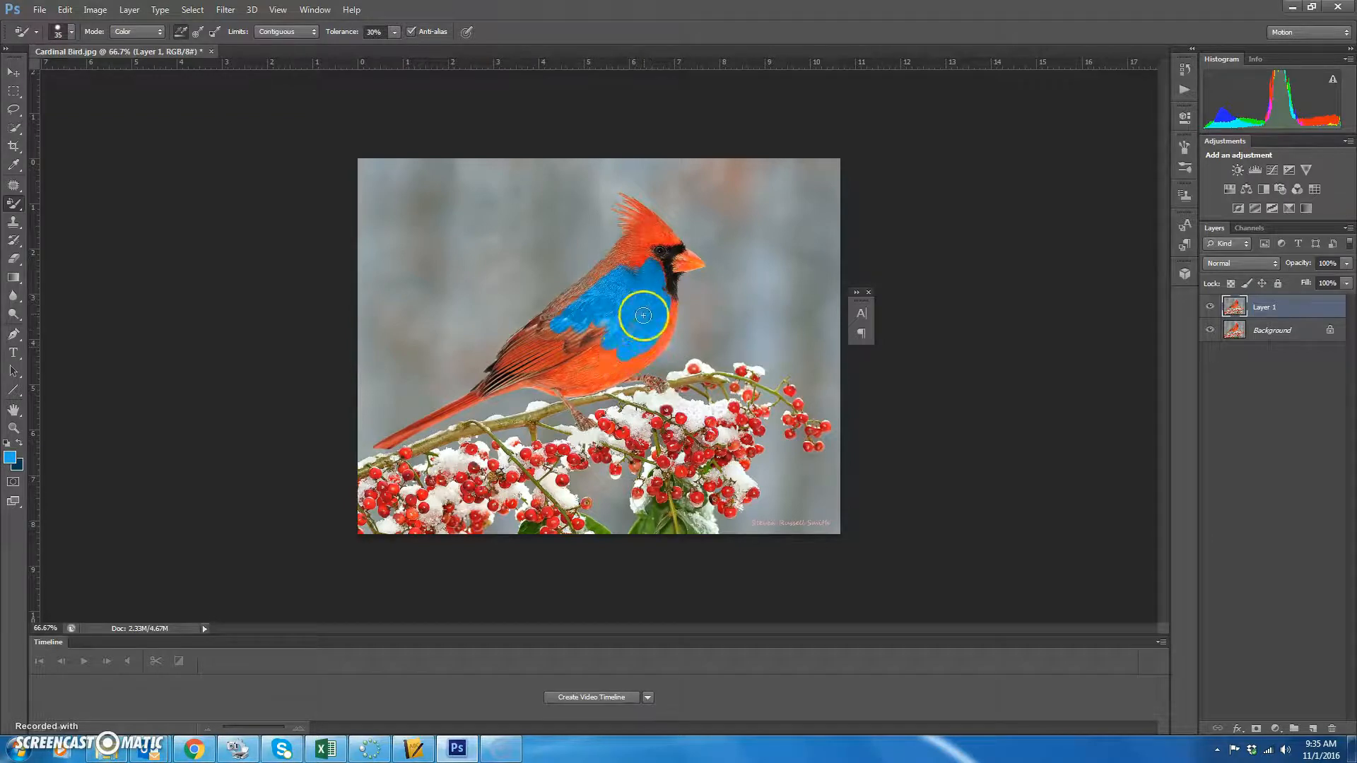
left_click_drag(642, 315, 560, 260)
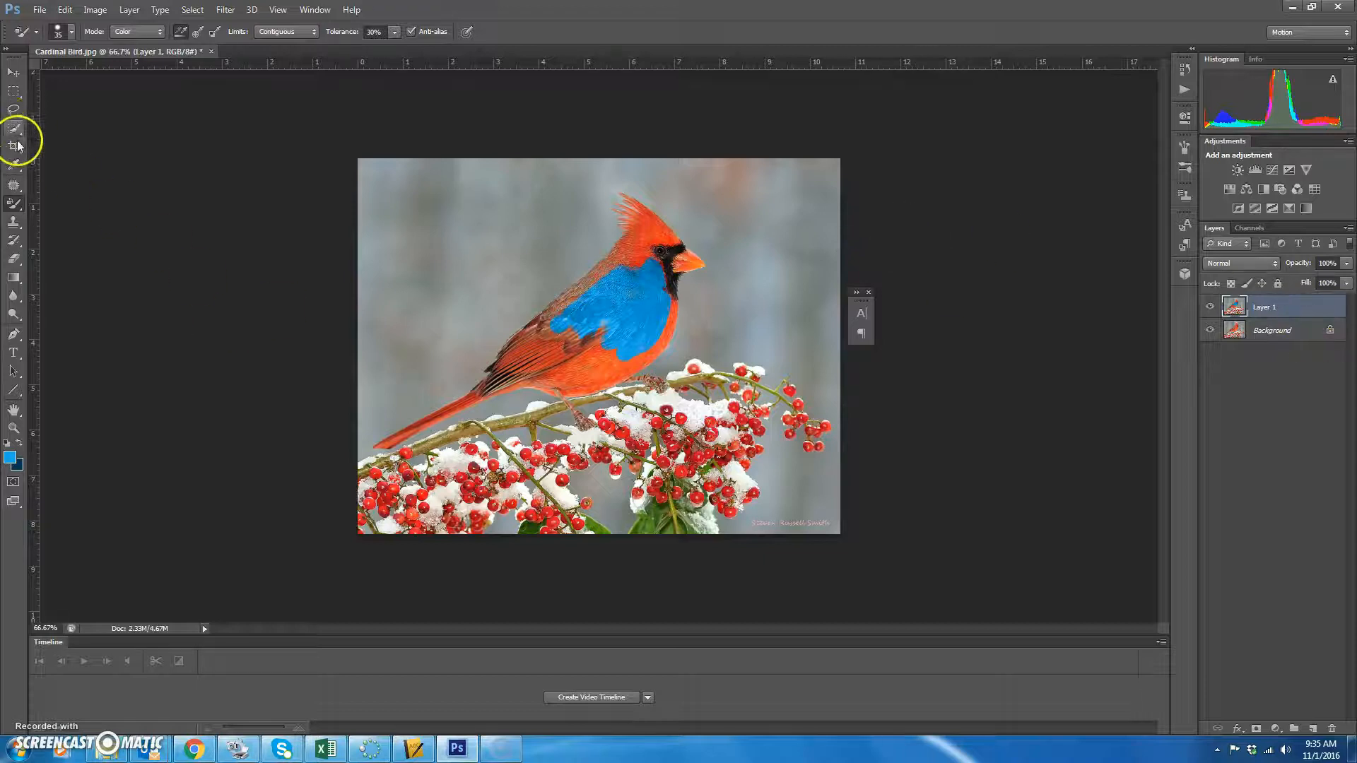
Step: Select the cardinal's back, head, wings and body with the Quick Selection Tool
left_click(14, 136)
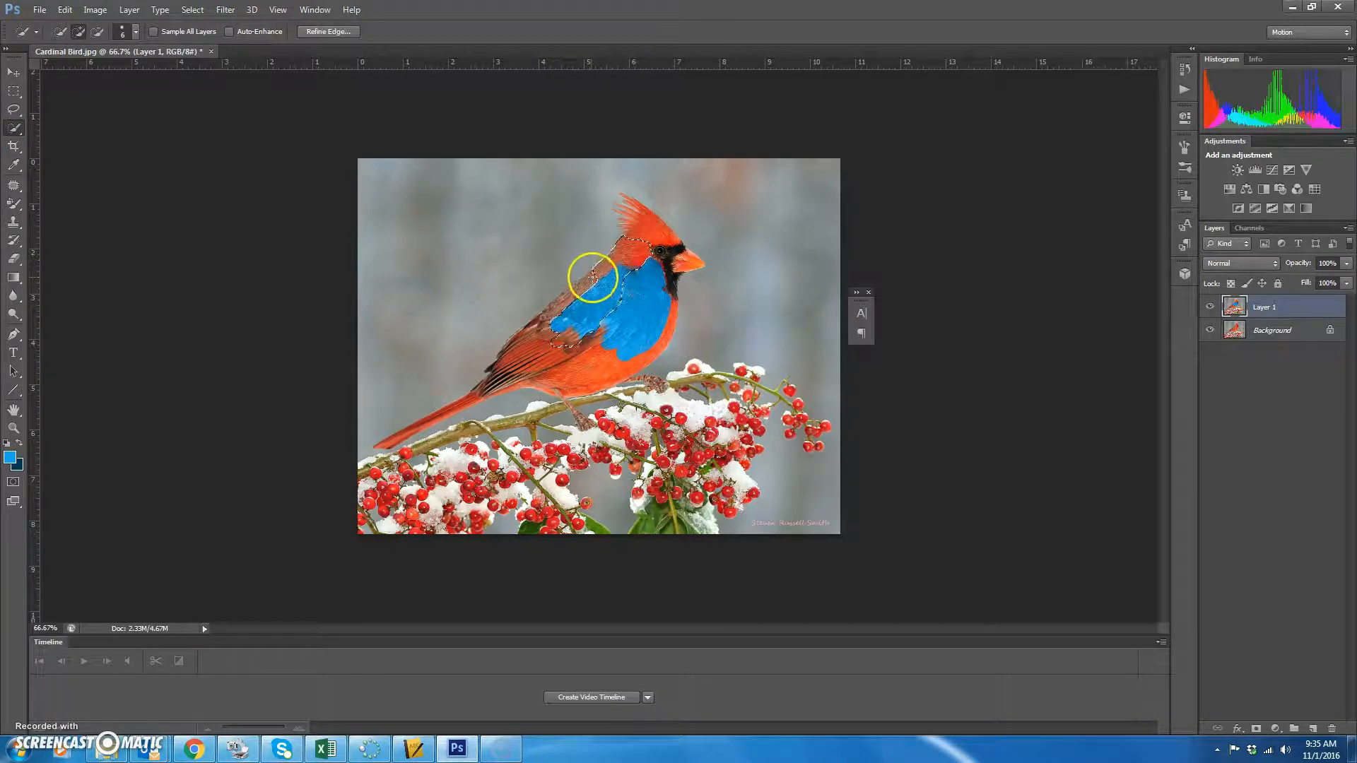
left_click_drag(588, 277, 538, 338)
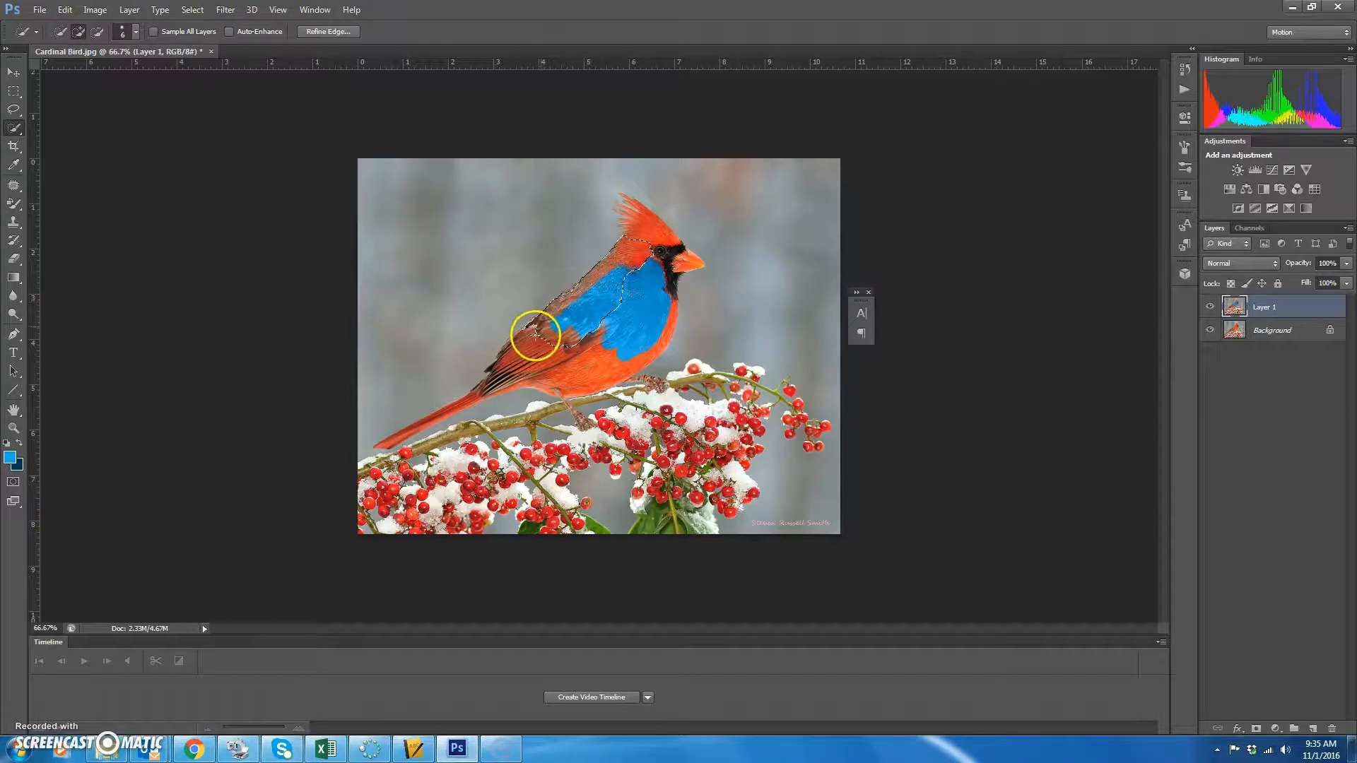
left_click_drag(538, 338, 623, 359)
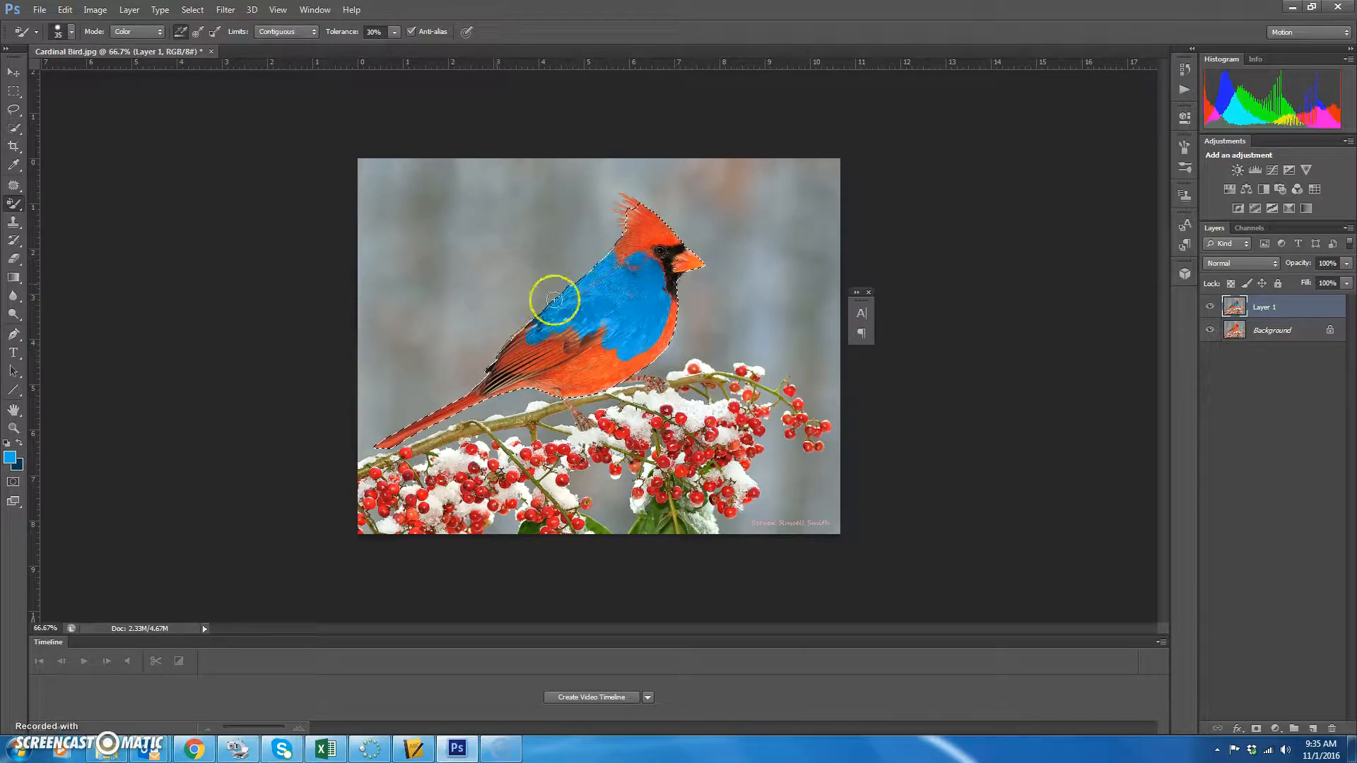
Step: Paint the rest of the selected cardinal blue, crest, wings and tail included
left_click_drag(552, 301, 489, 394)
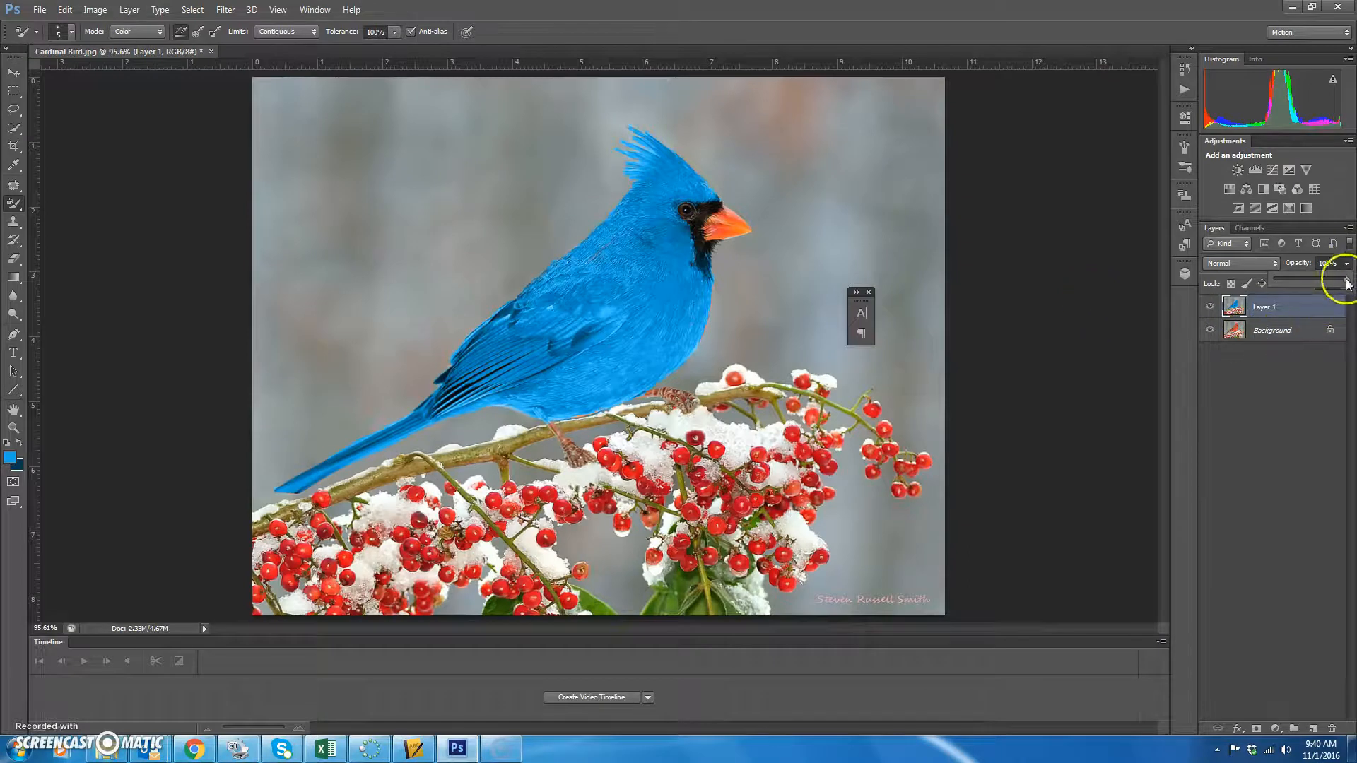
Step: Lower Layer 1's opacity to 70% to soften the blue
left_click_drag(1337, 282, 1333, 281)
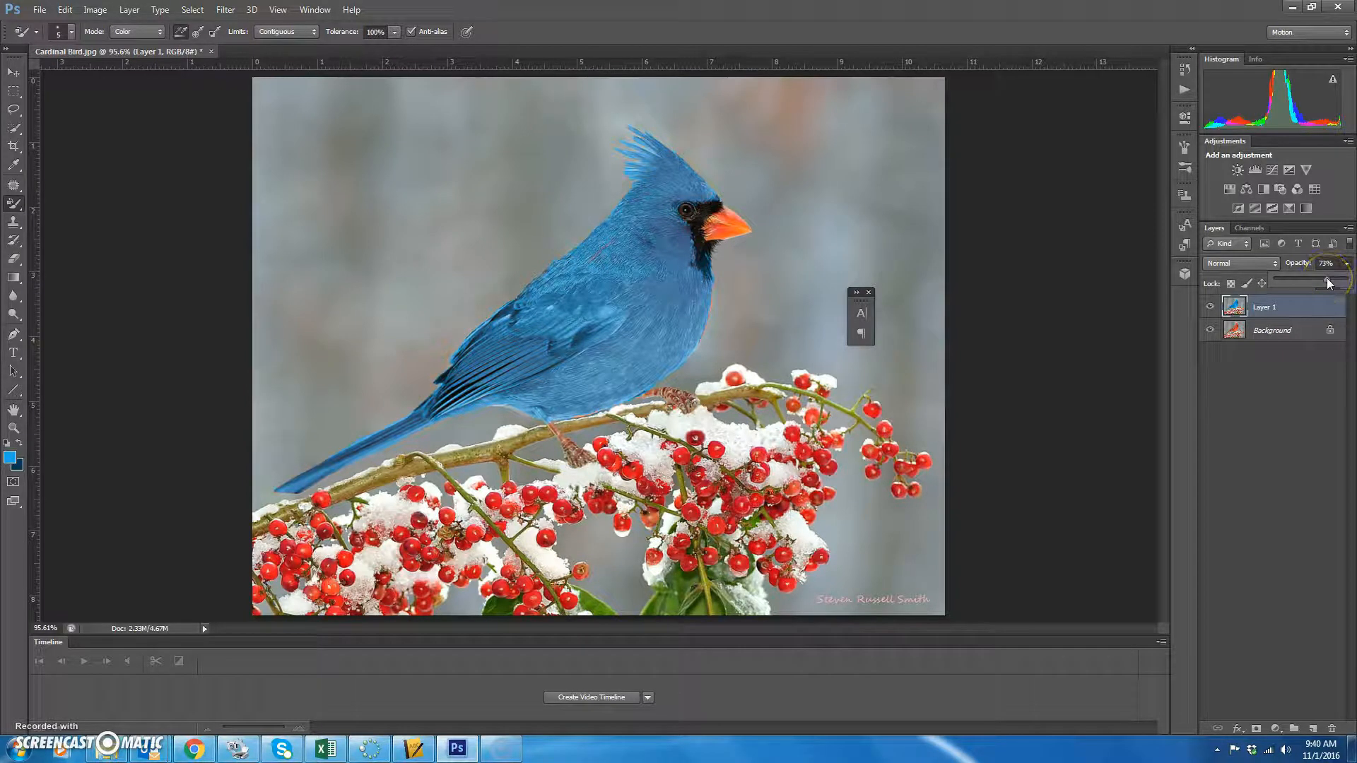
left_click_drag(1333, 283, 1329, 283)
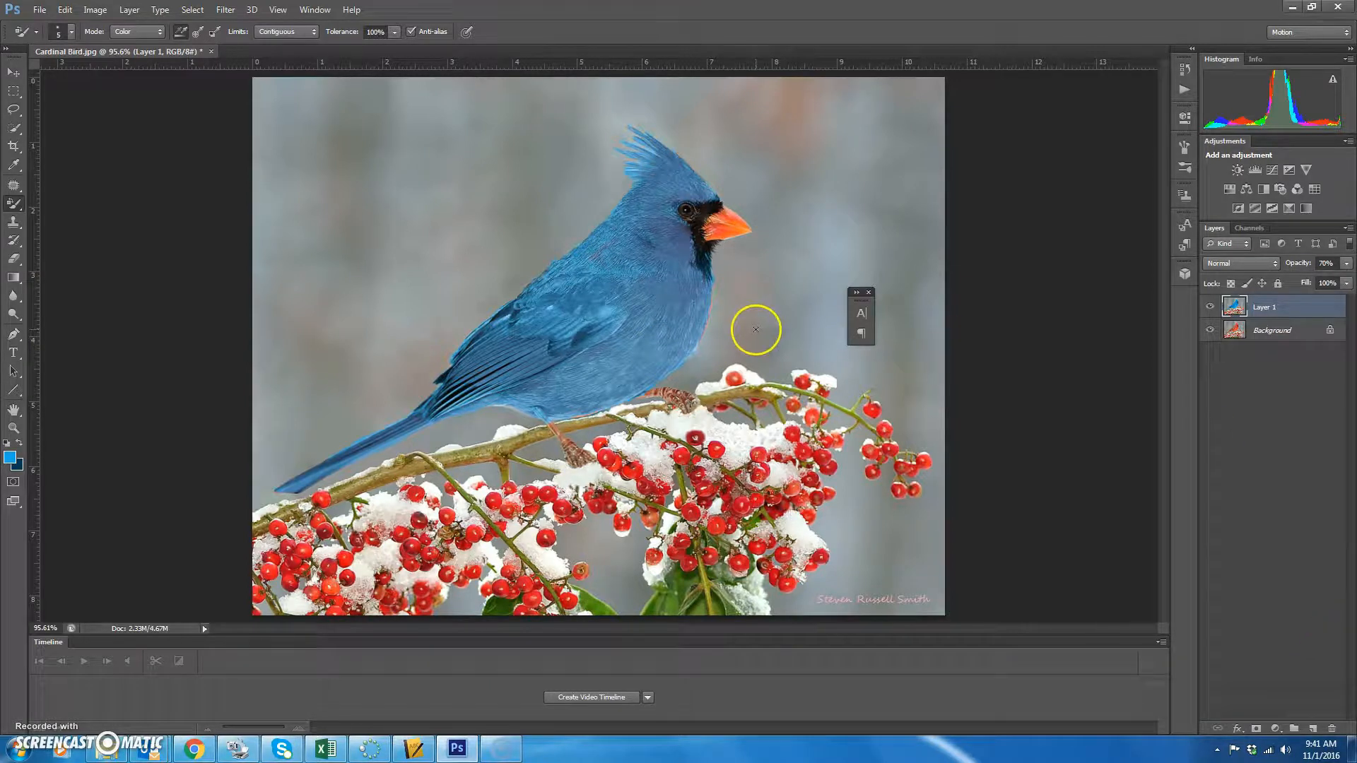
mouse_move(742, 440)
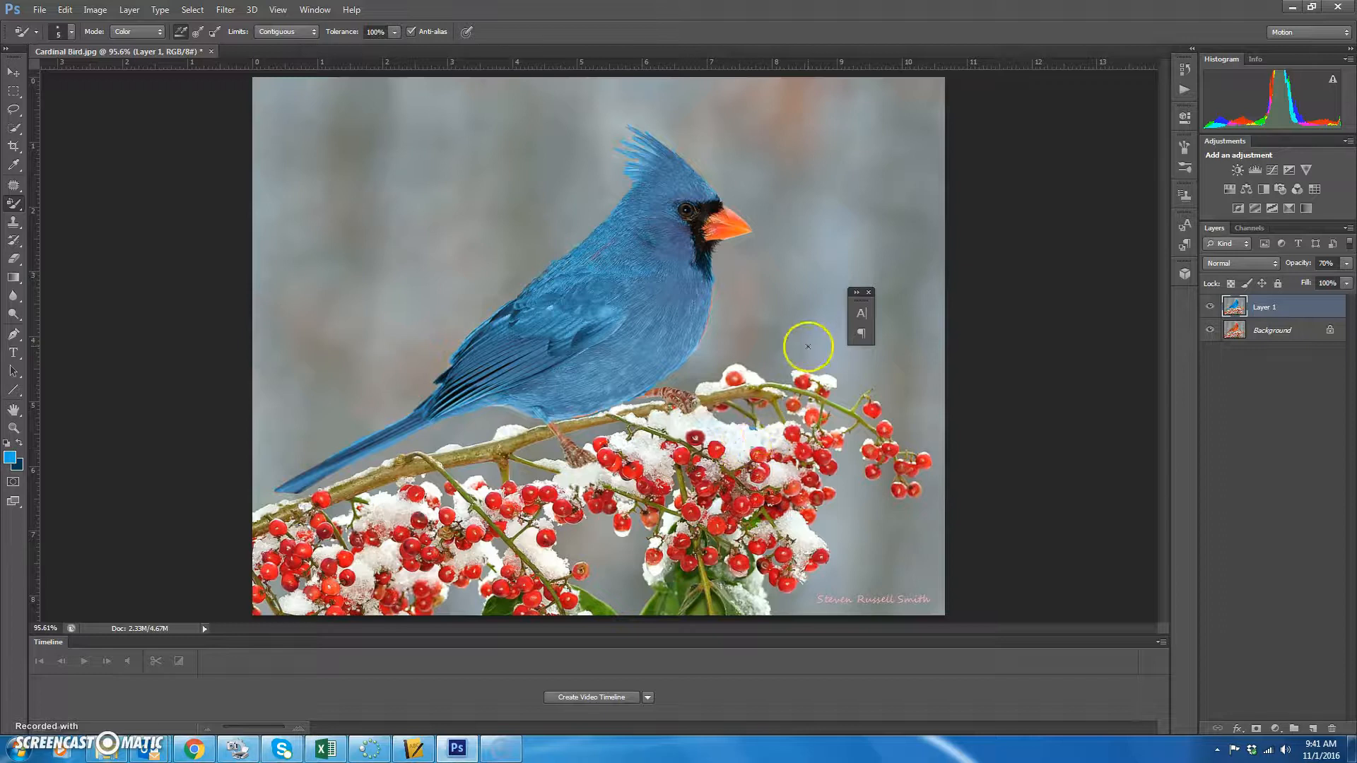
mouse_move(709, 215)
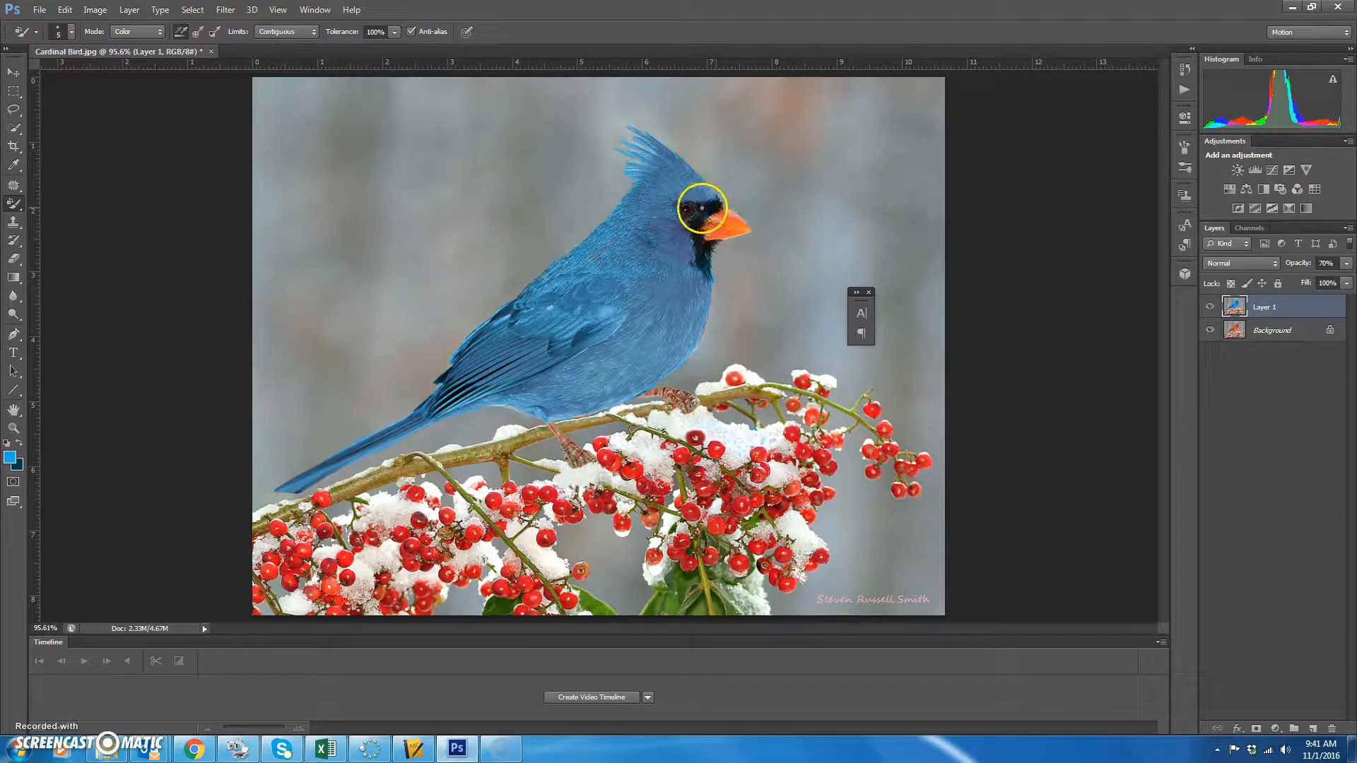
mouse_move(688, 421)
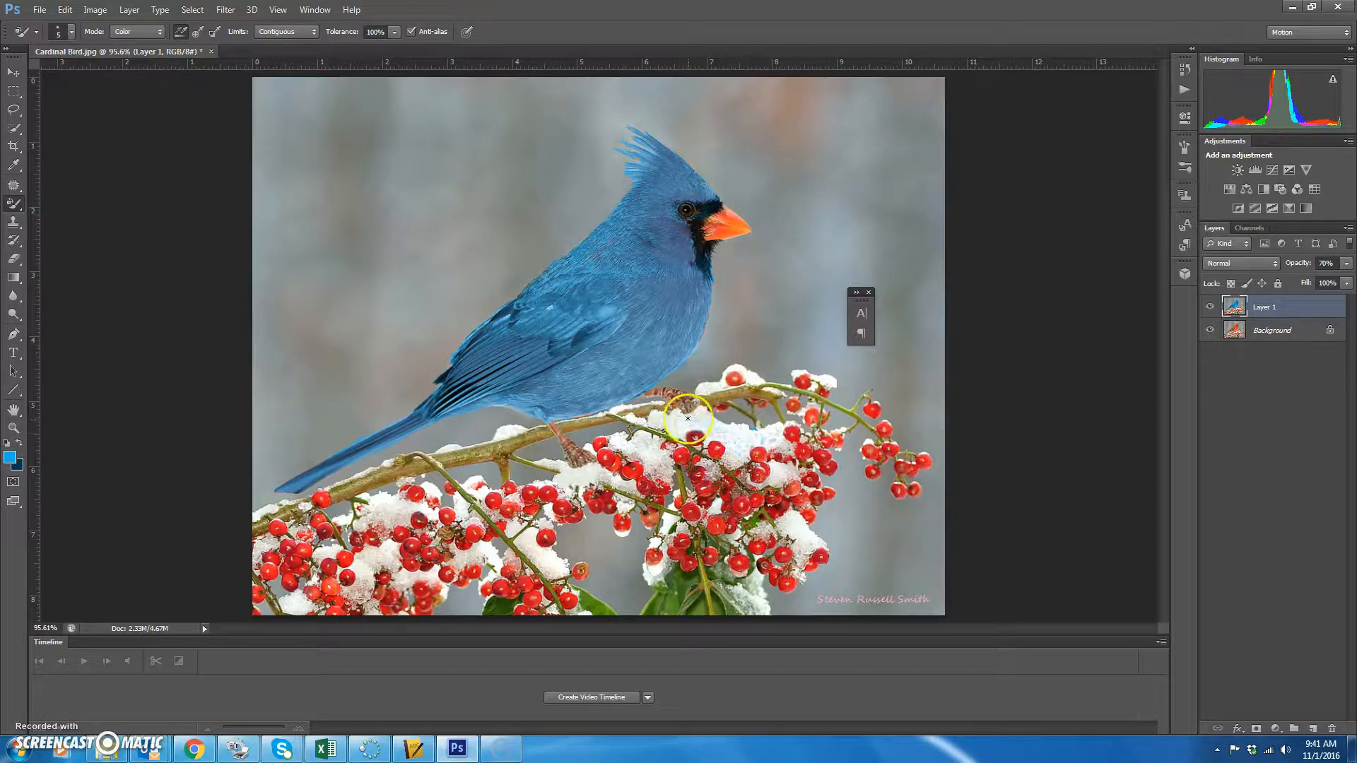